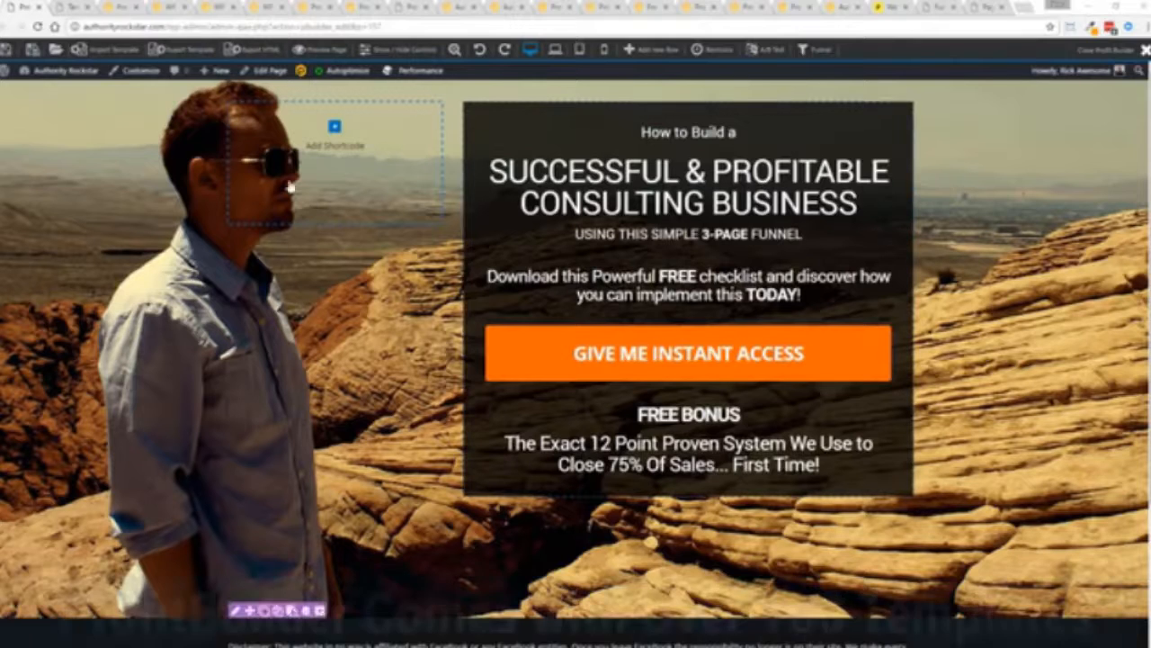
- Select the SUCCESSFUL & PROFITABLE CONSULTING BUSINESS headline to show its Heading settings
click(687, 353)
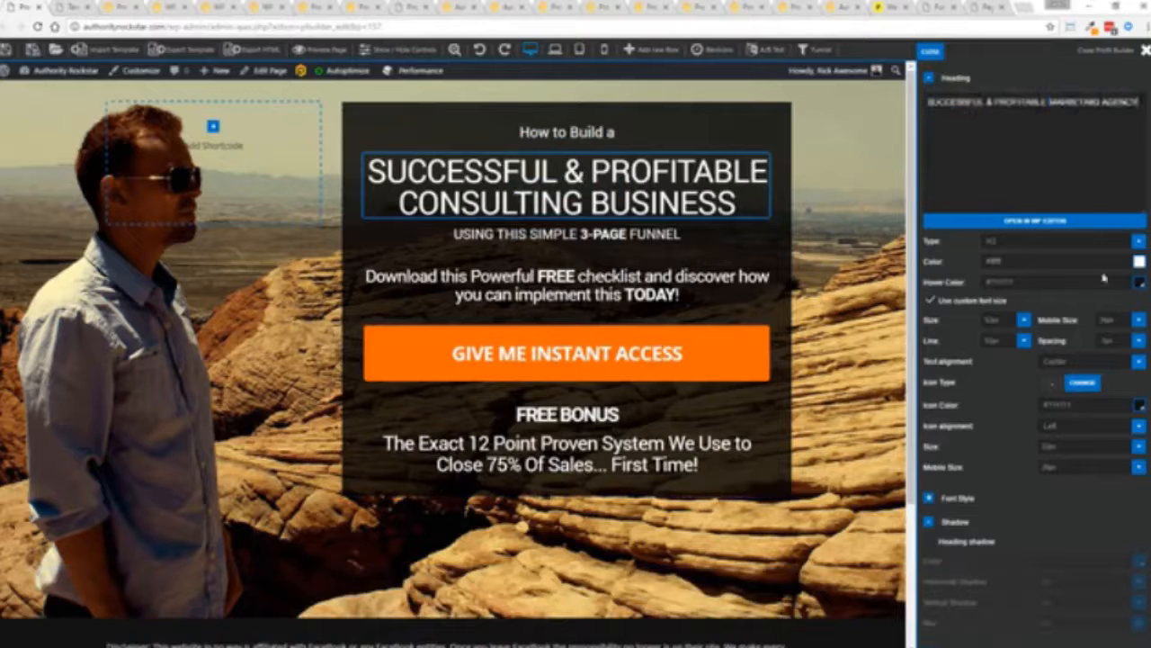
- Change the headline to MARKETING AGENCY, the subheading to CLOSING SYSTEM, and clone the FREE BONUS heading
text(MARKETING AGENCY)
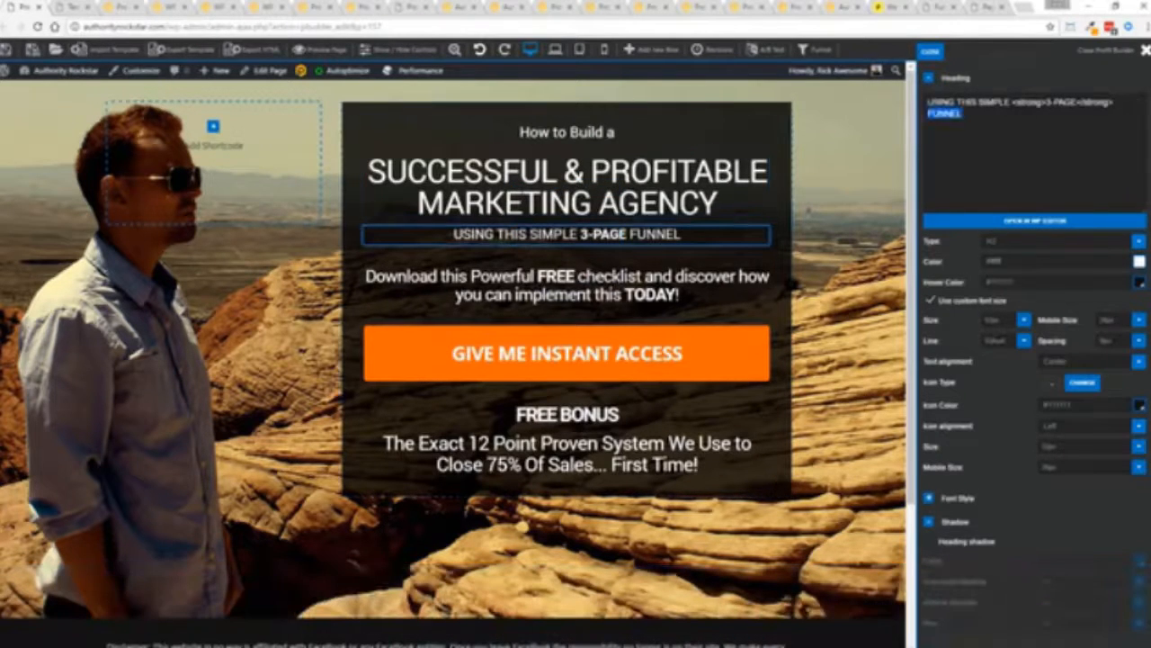
text(CLOSING SYSTEM)
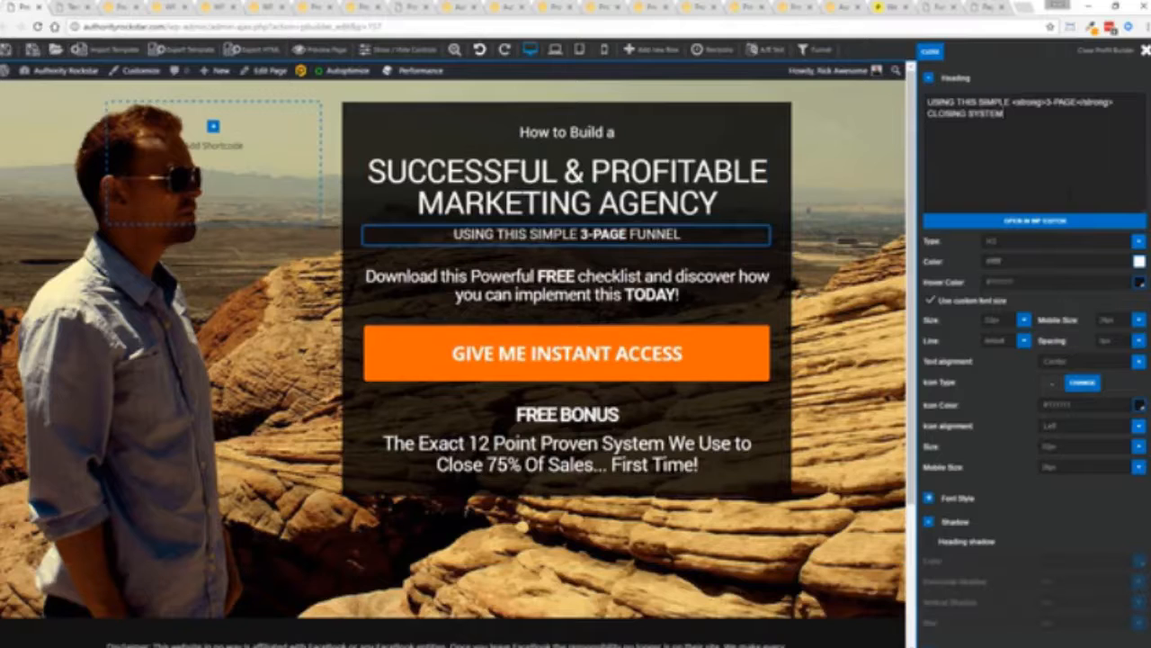
click(565, 234)
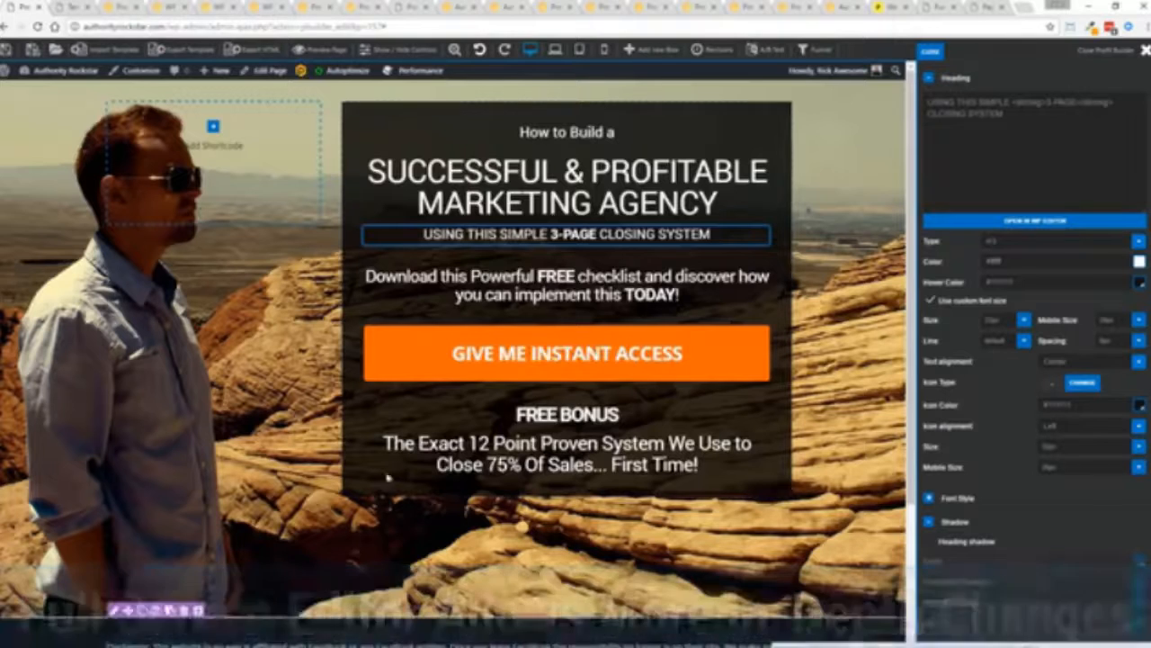
click(567, 414)
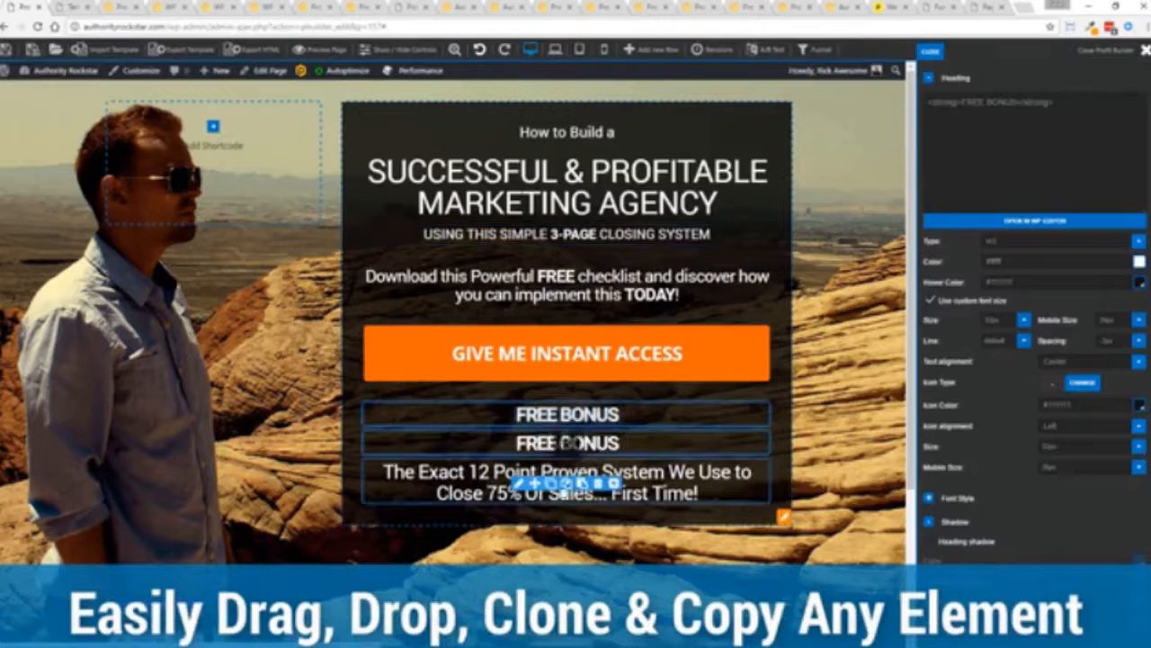
- Insert a Video shortcode above the headline and go to ProfitBuilder > Templates
click(583, 443)
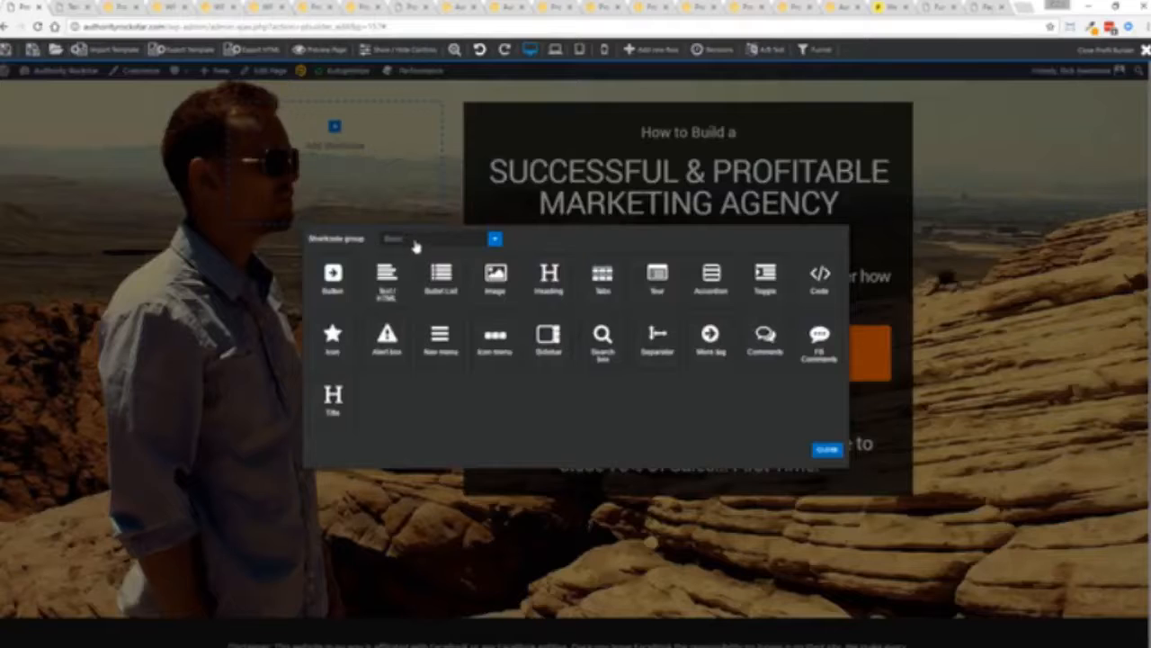
click(441, 238)
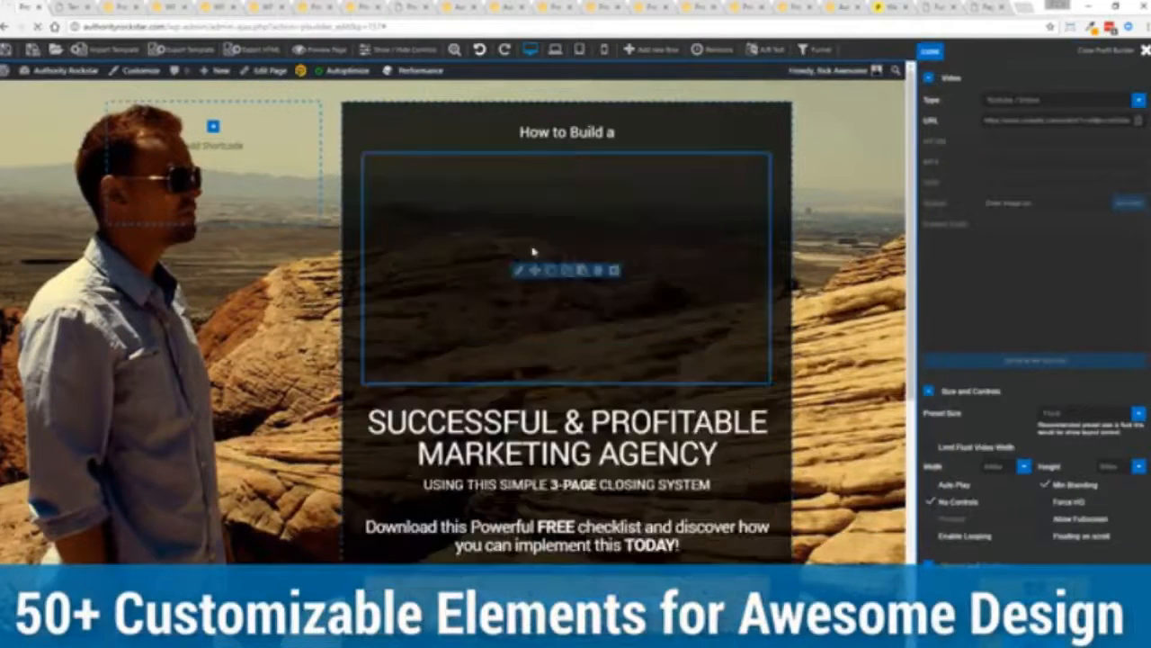
click(1061, 101)
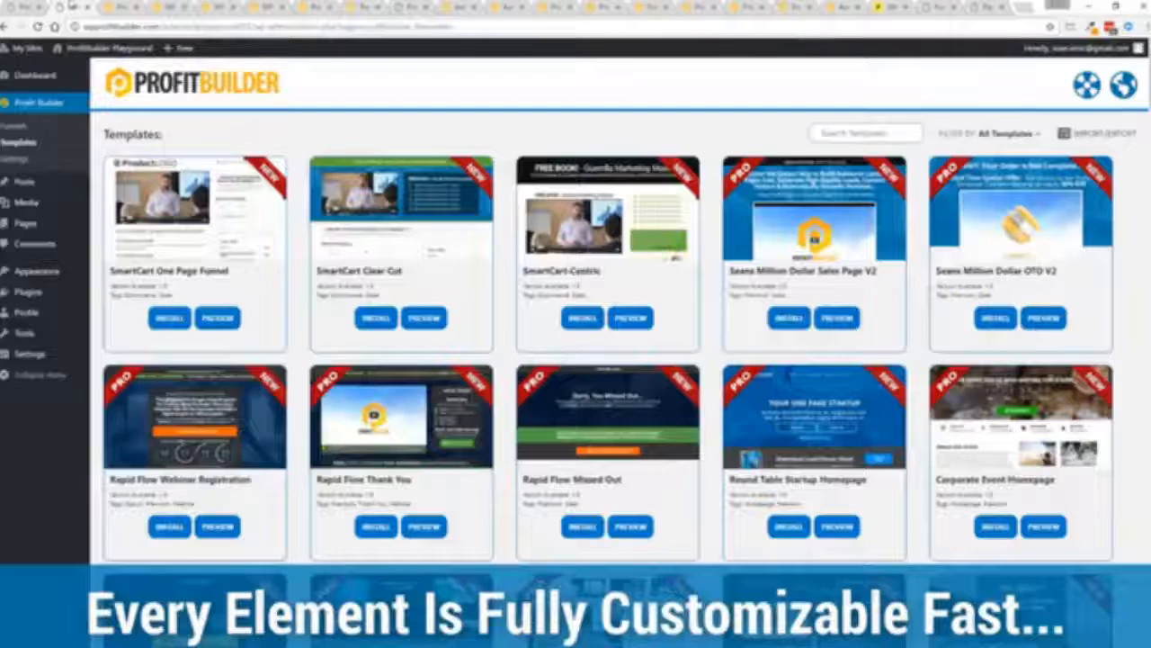
- Scroll down through the full Templates list before heading to Appearance > Themes
scroll(down, 3)
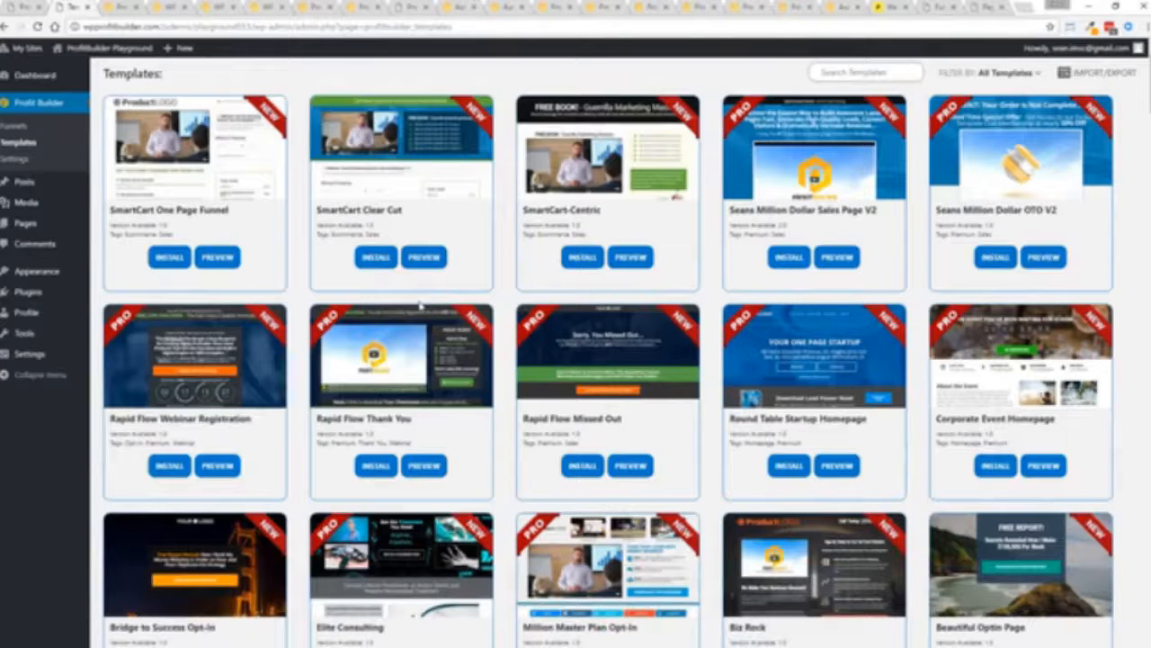
scroll(down, 3)
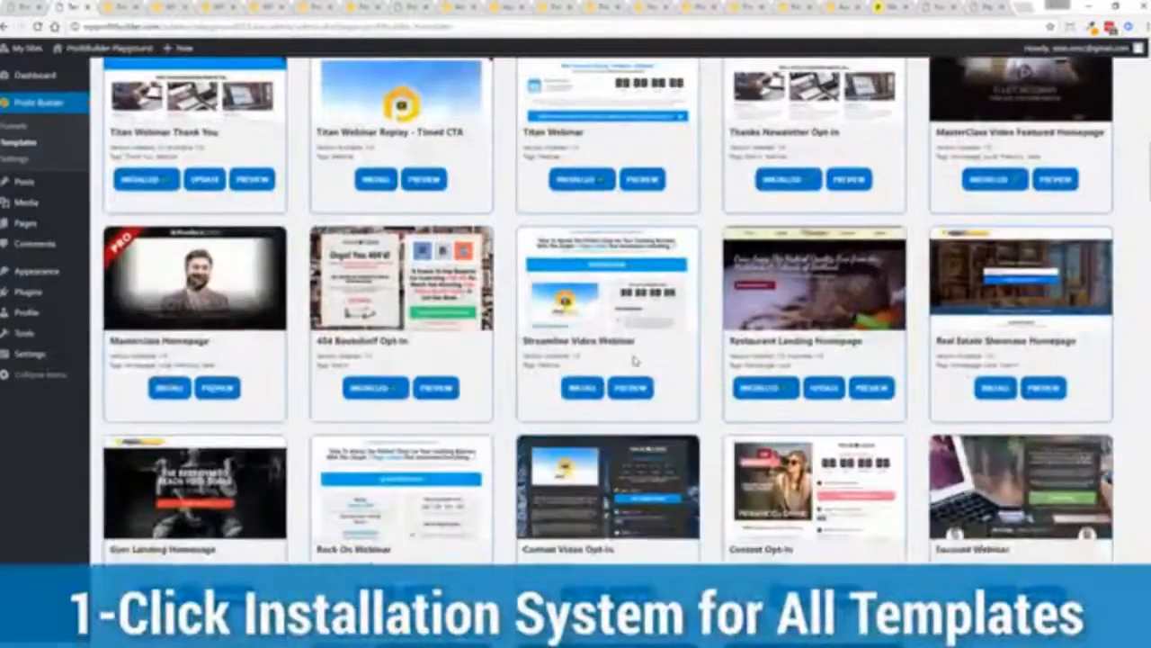
scroll(down, 3)
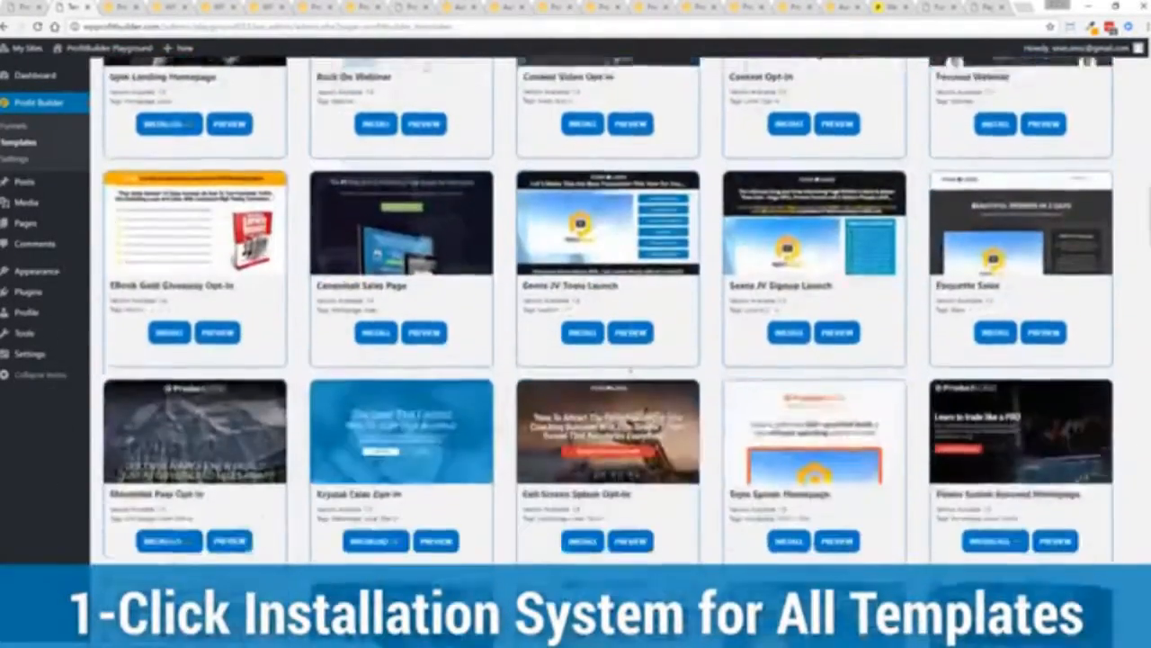
scroll(down, 3)
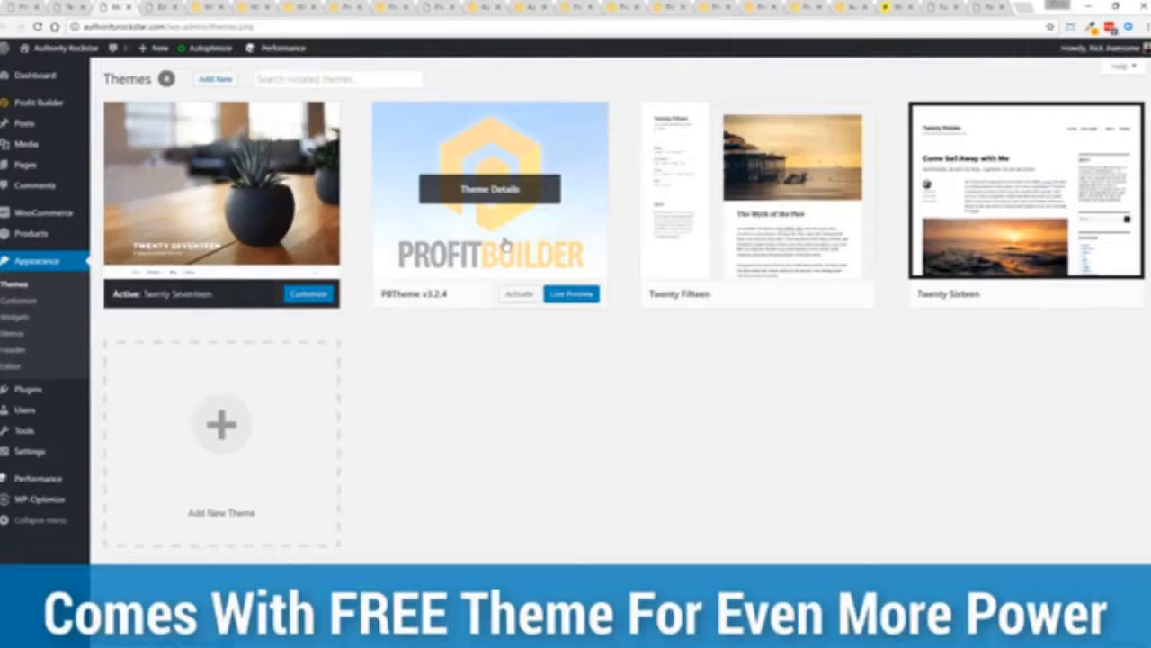
mouse_move(547, 428)
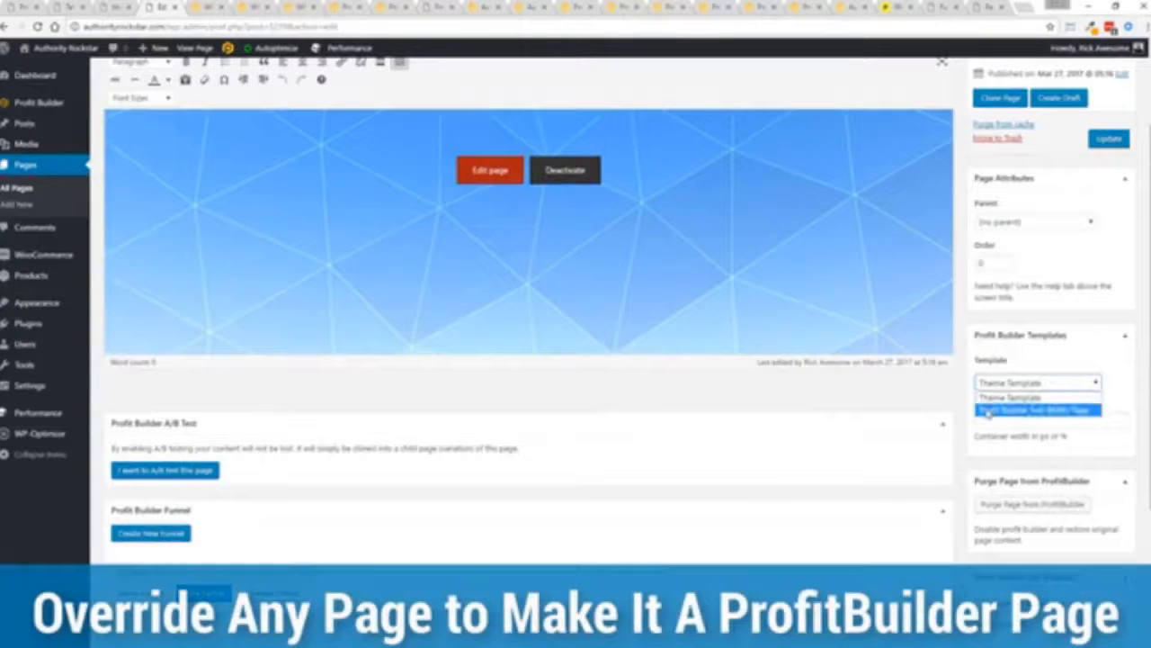
- Assign the Profit Builder Full Width Page template to Demo Page Optin Test and edit it in ProfitBuilder
click(1040, 410)
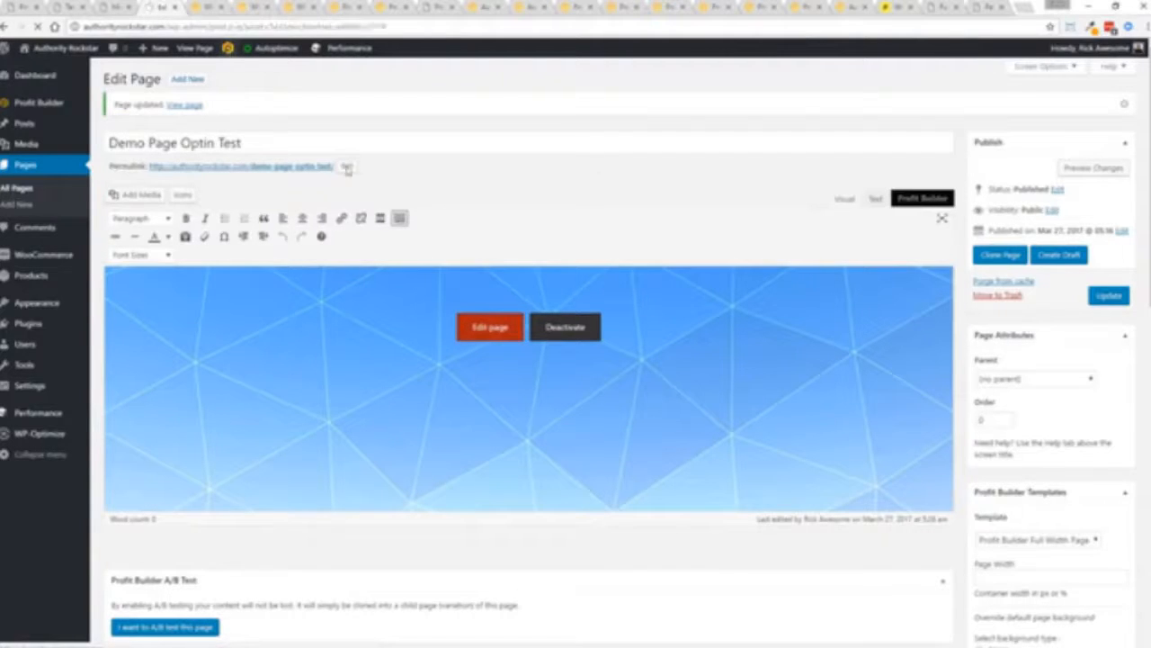
click(489, 328)
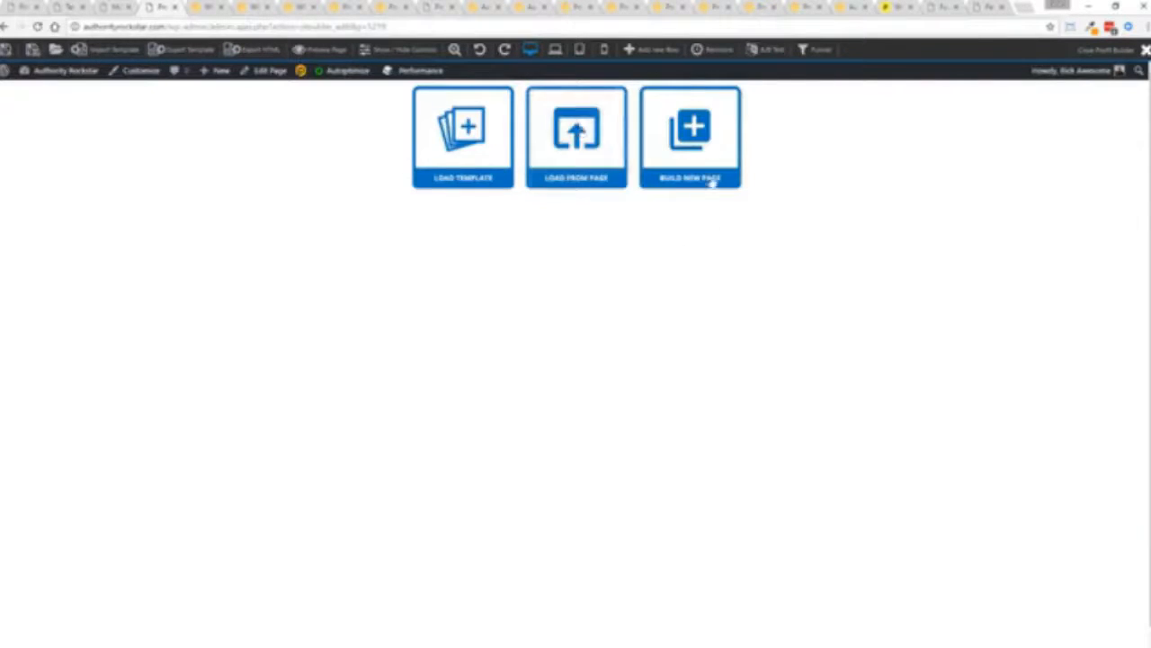
- Build a new page with a Video shortcode and bring up the Load Template dialog
click(690, 137)
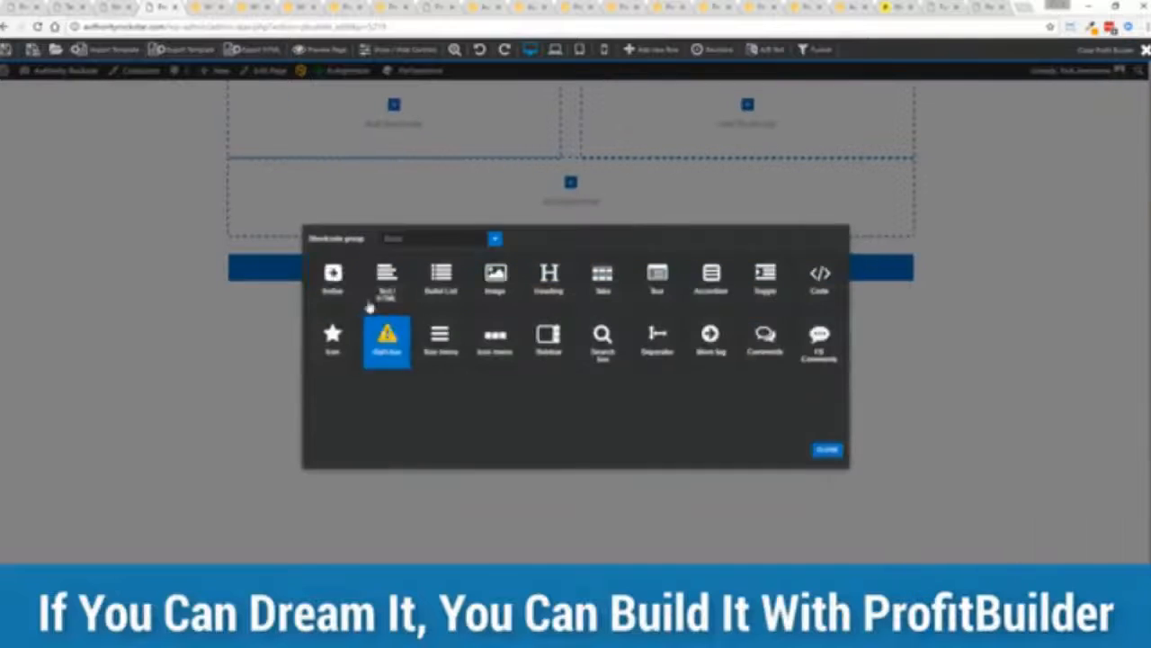
click(495, 237)
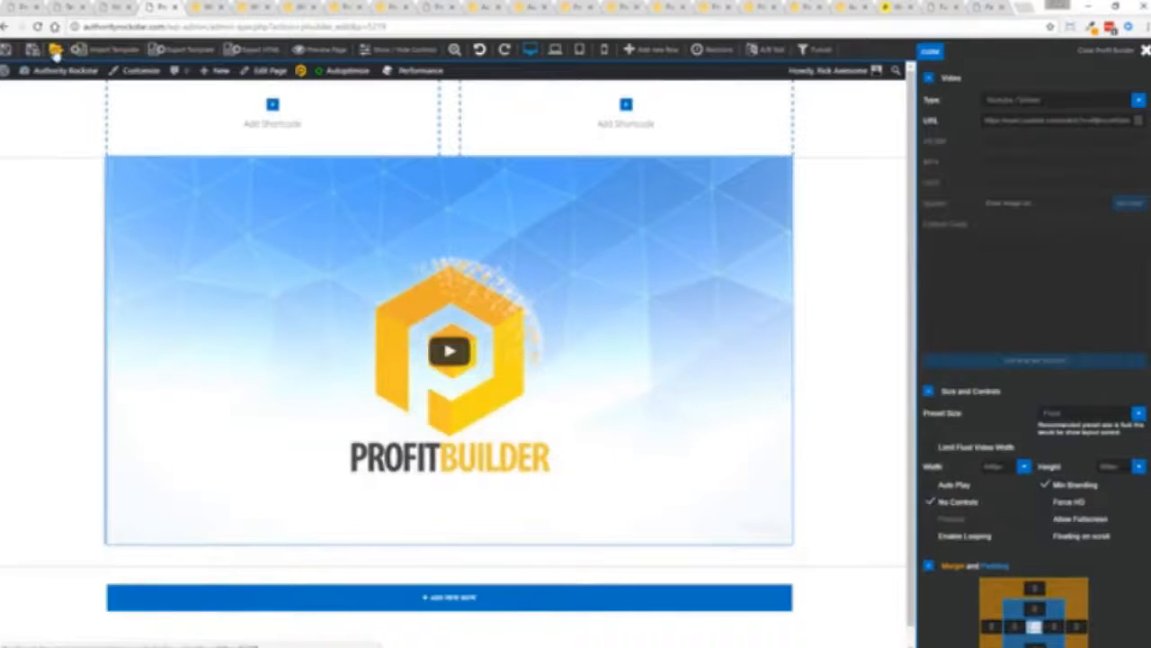
click(110, 50)
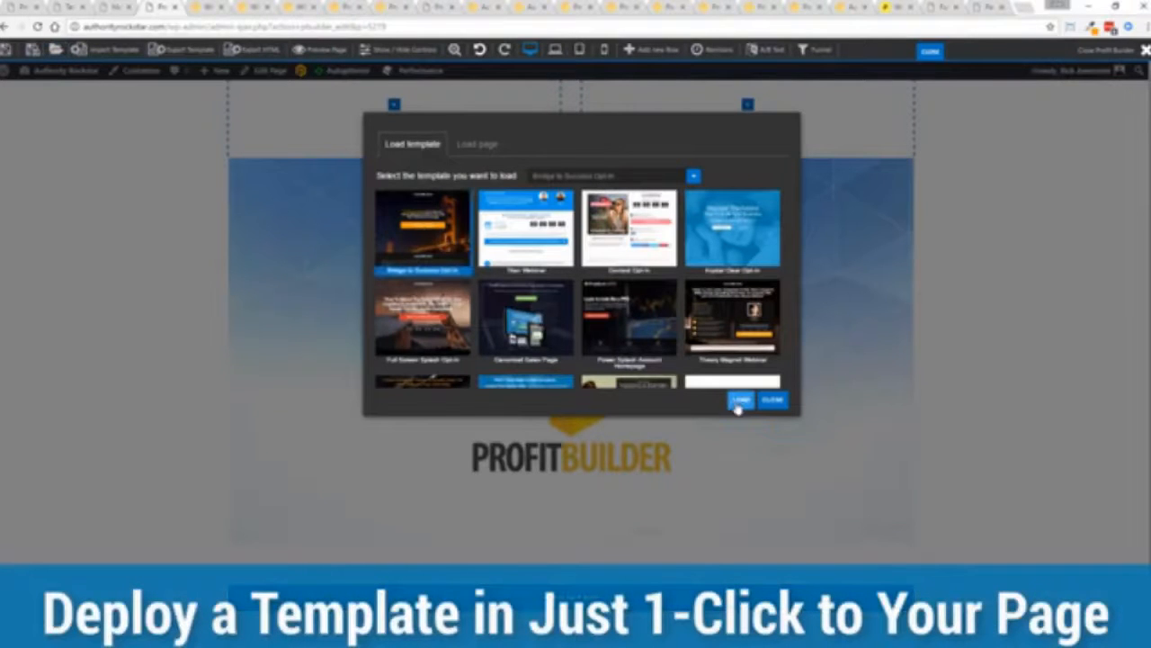
- Load the free report opt-in template and confirm the page reload prompt
click(740, 399)
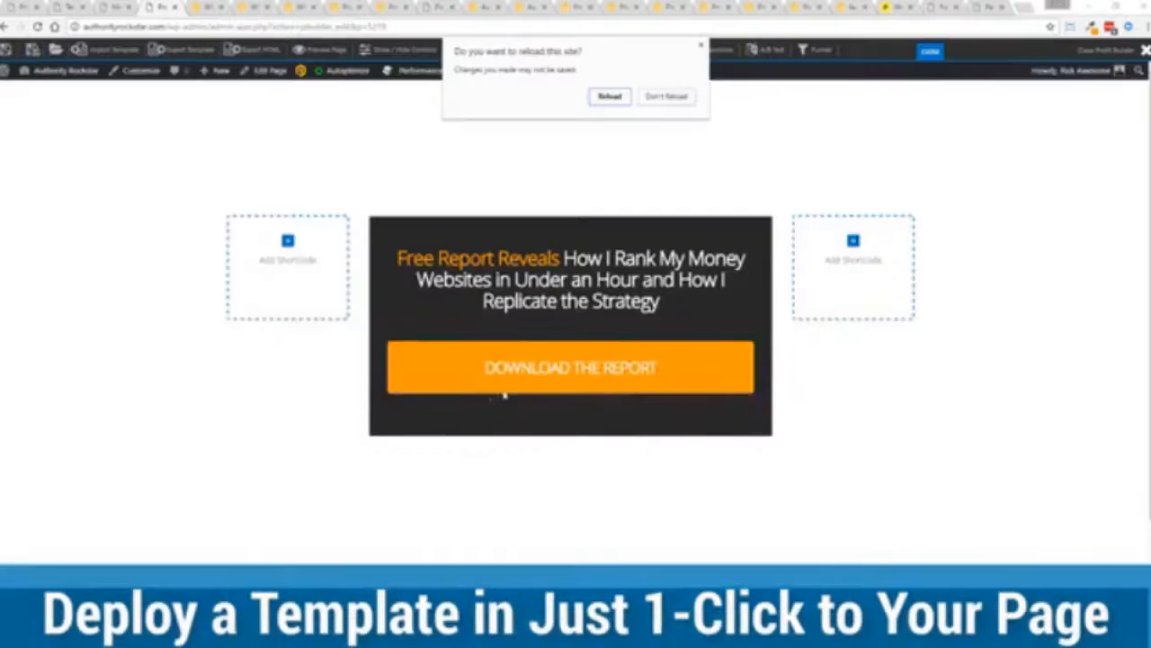
click(608, 98)
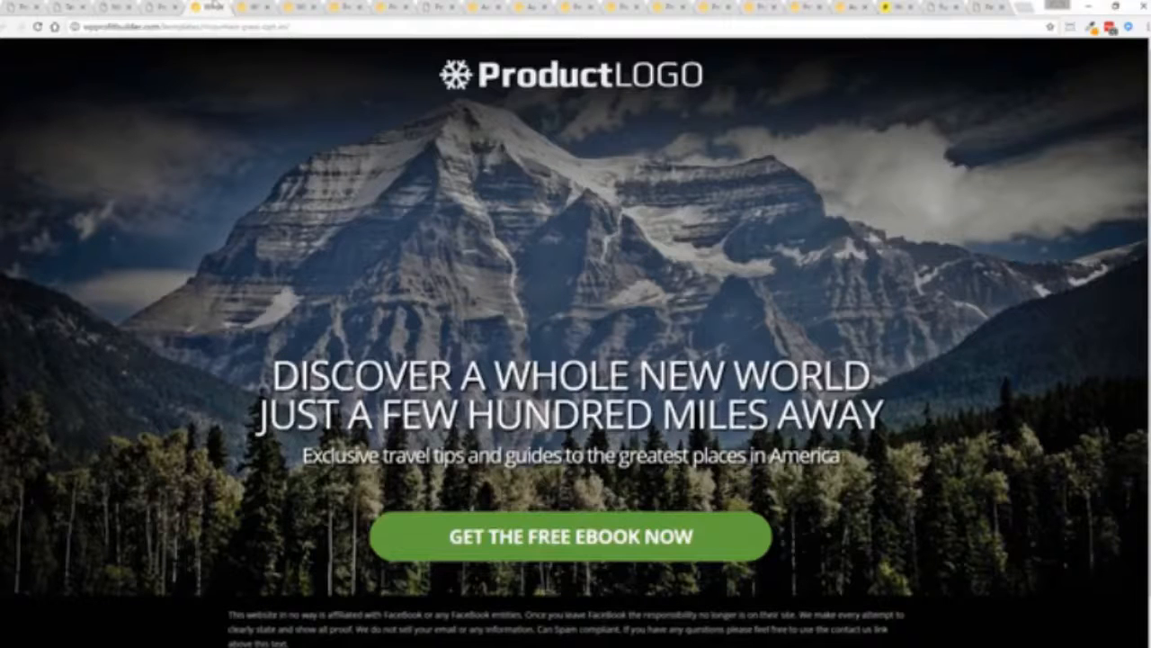
- Trigger the GET THE FREE EBOOK NOW opt-in popup and move to the Guerrilla Marketing Mastery page
click(572, 536)
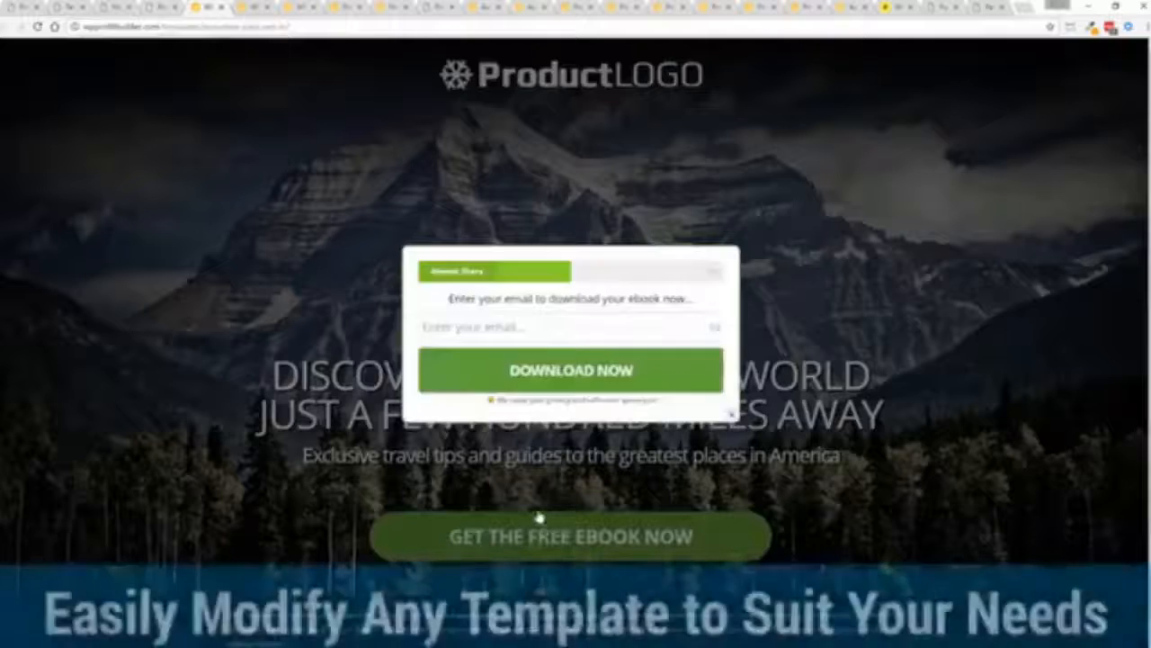
click(716, 270)
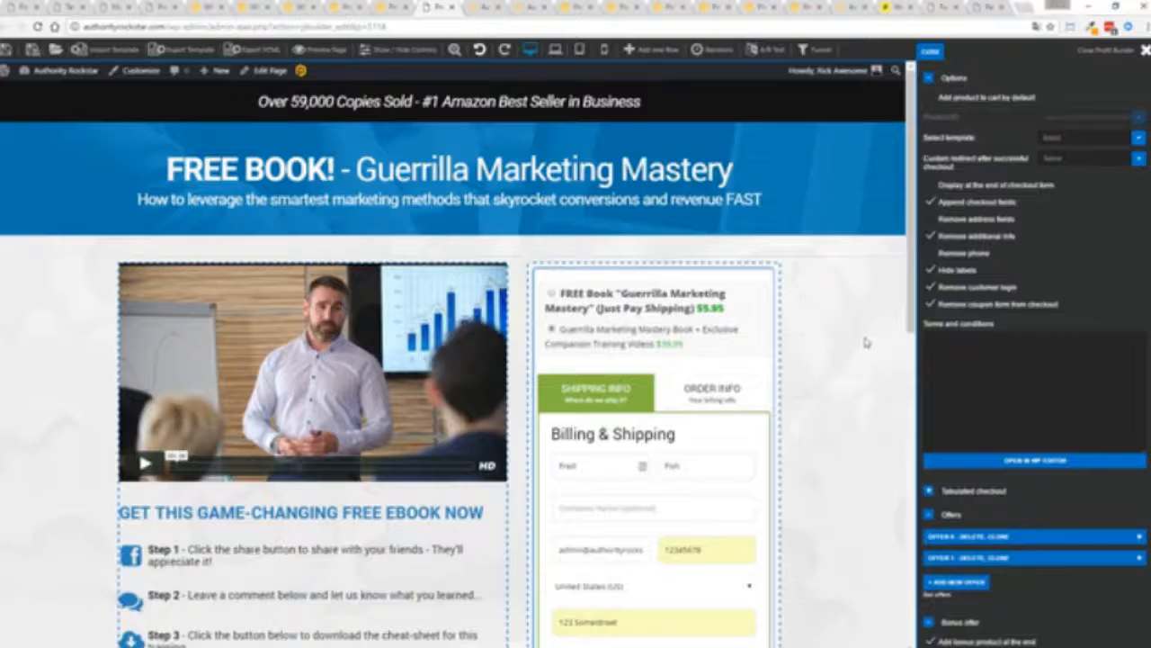
- Review the order summary, bump and payment steps, then switch the checkout form to SHIPPING INFO
scroll(down, 3)
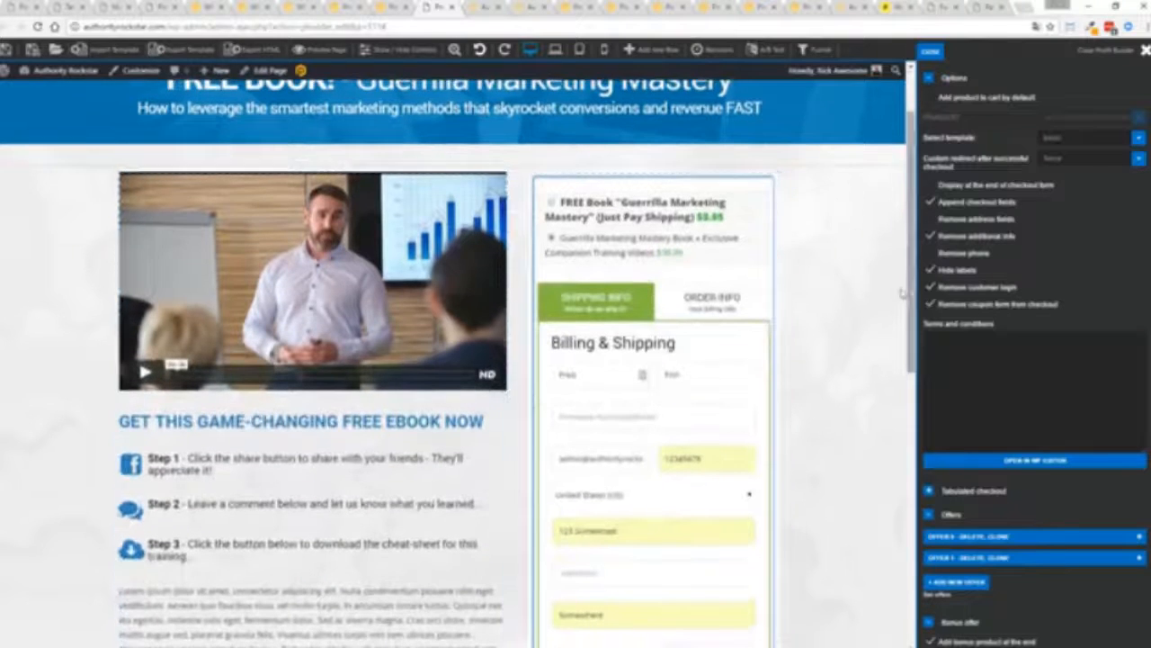
scroll(down, 3)
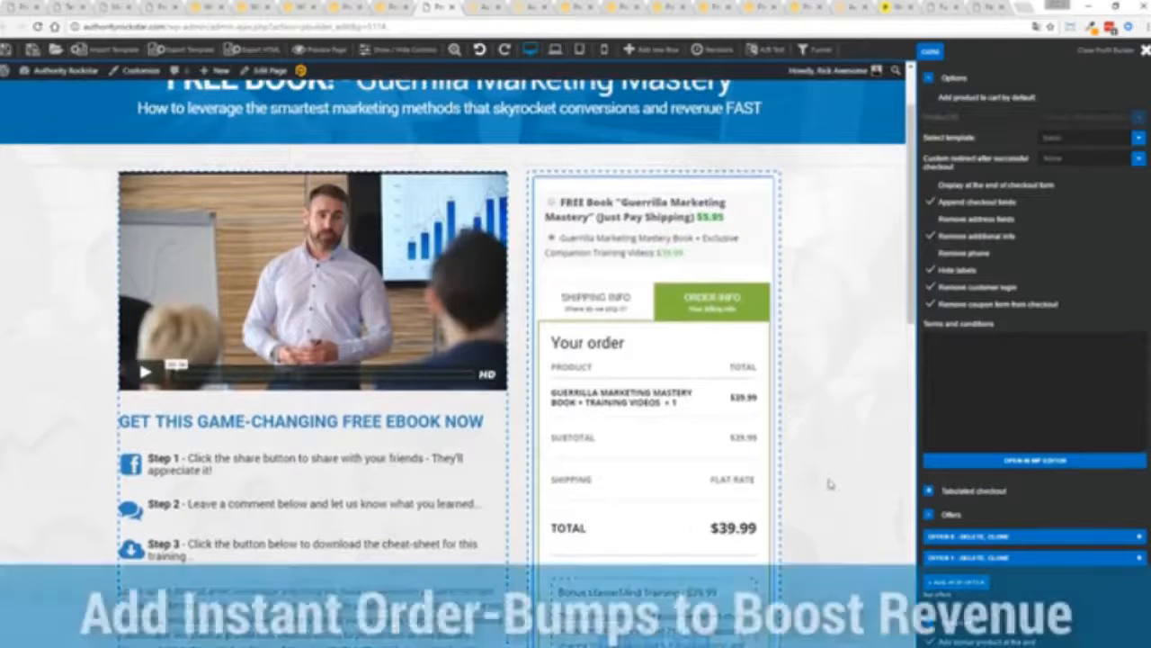
scroll(down, 3)
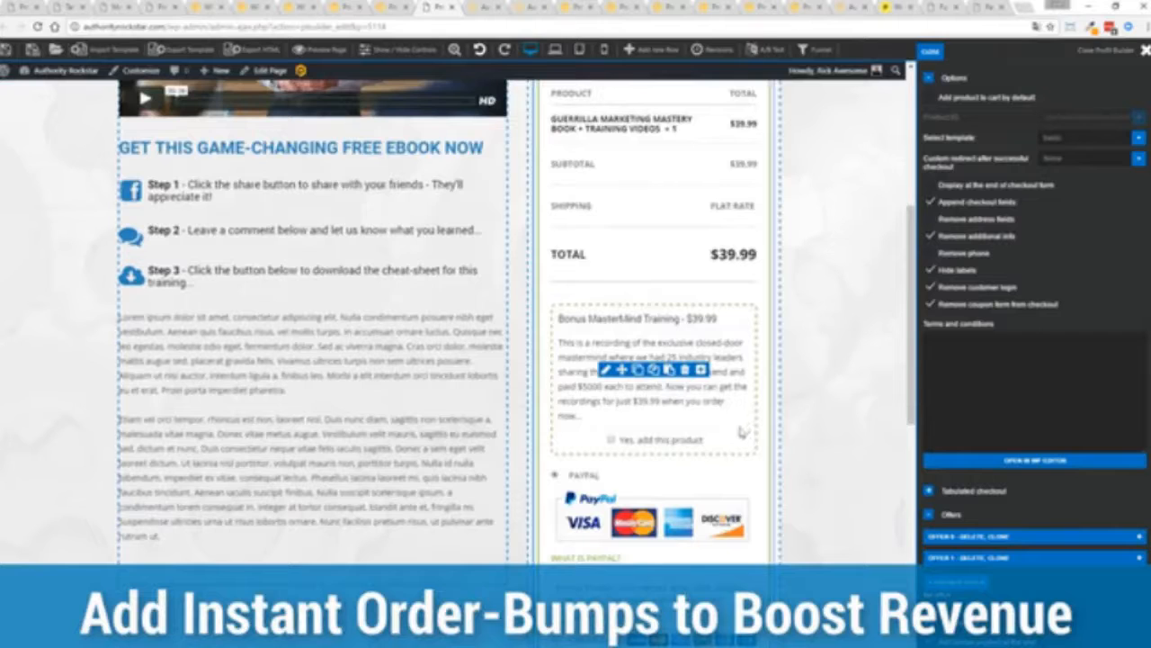
scroll(down, 3)
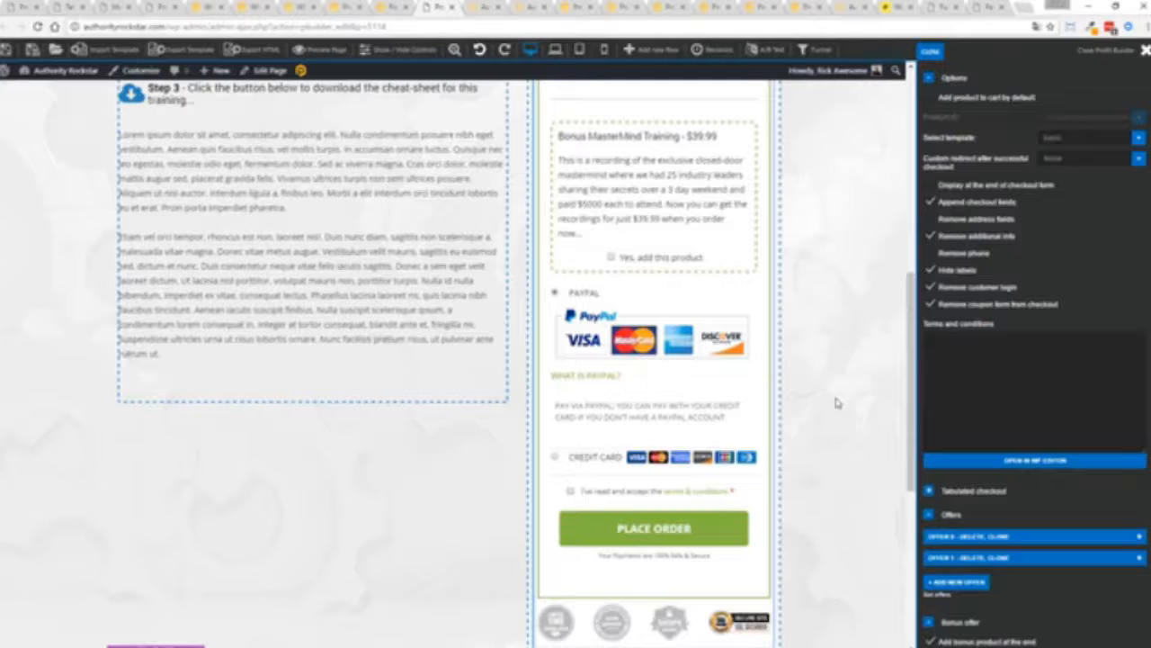
mouse_move(804, 378)
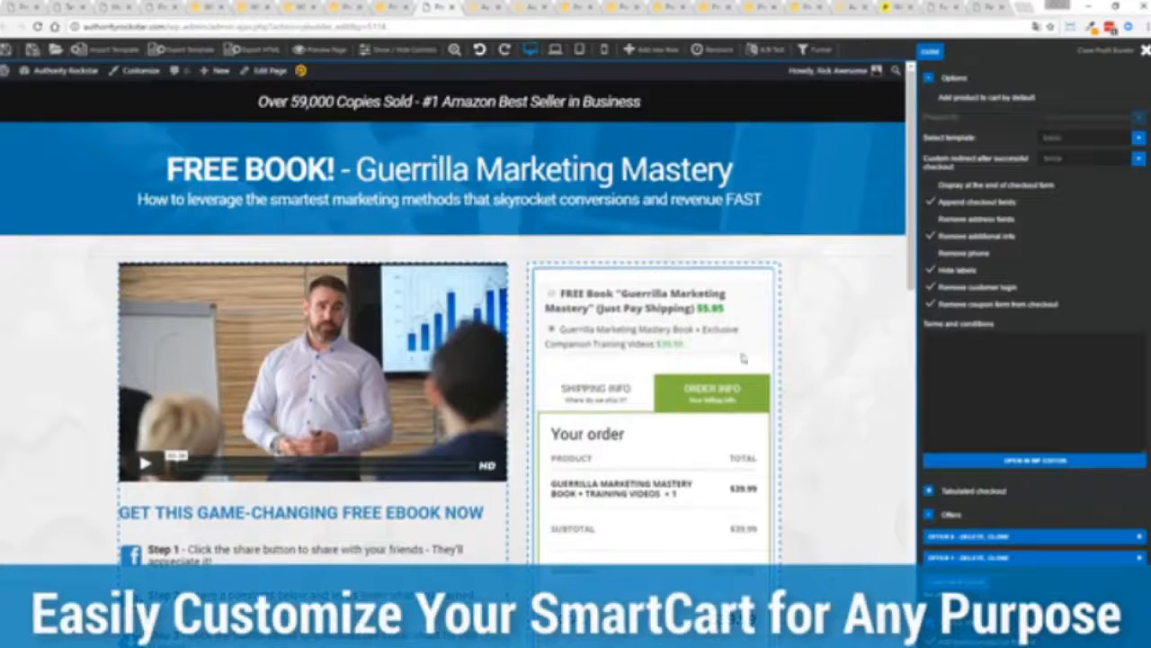
click(593, 392)
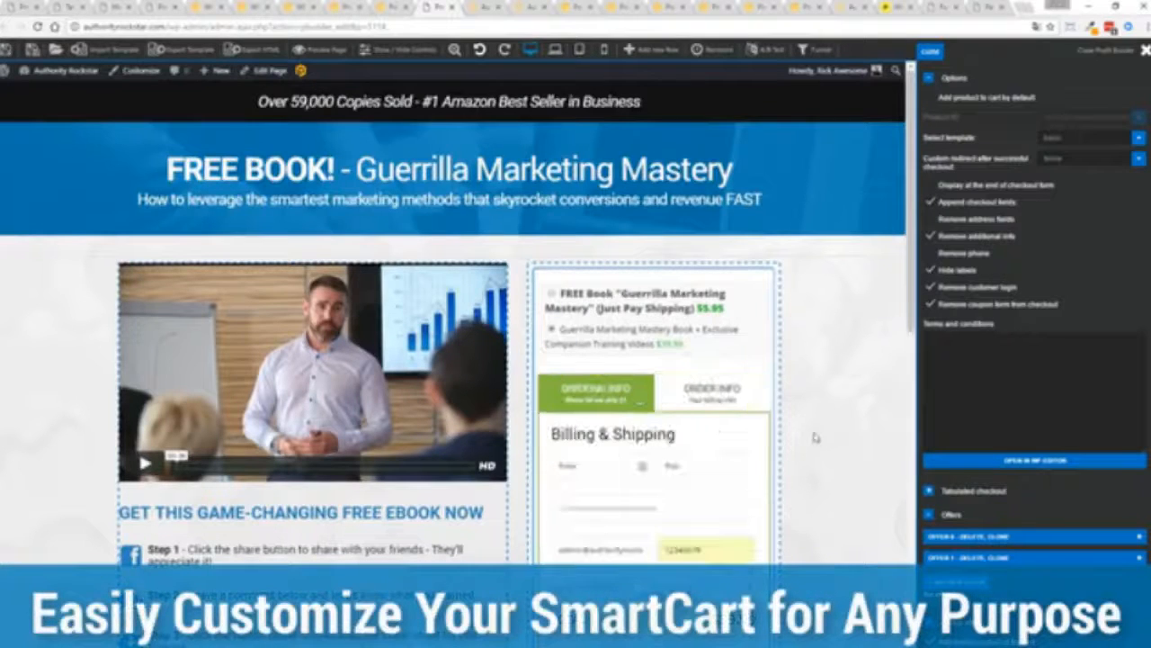
scroll(down, 3)
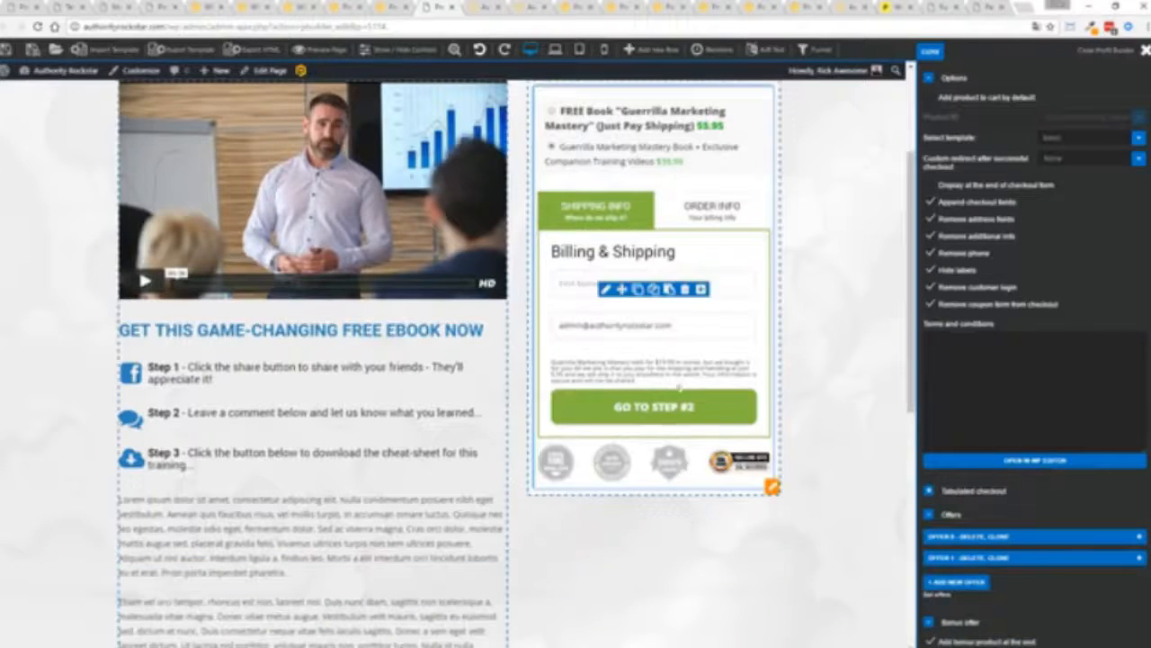
mouse_move(716, 315)
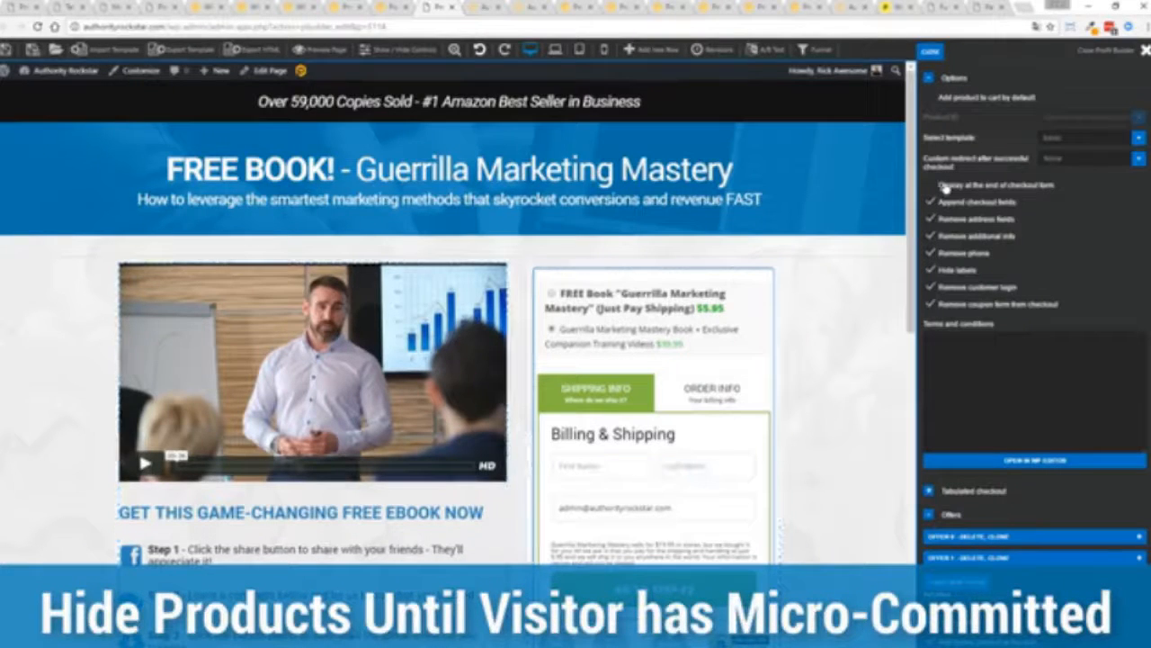
- Enable 'Display at the end of checkout form', show ORDER INFO with the Masterclass bonus at $79.98
click(931, 184)
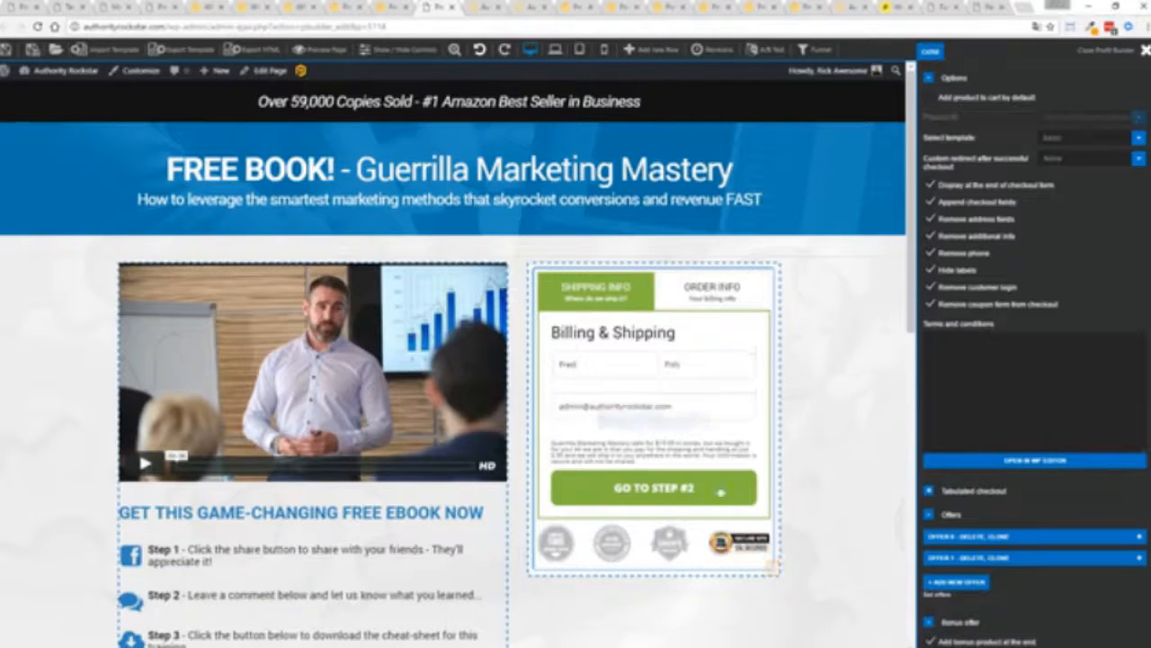
click(710, 289)
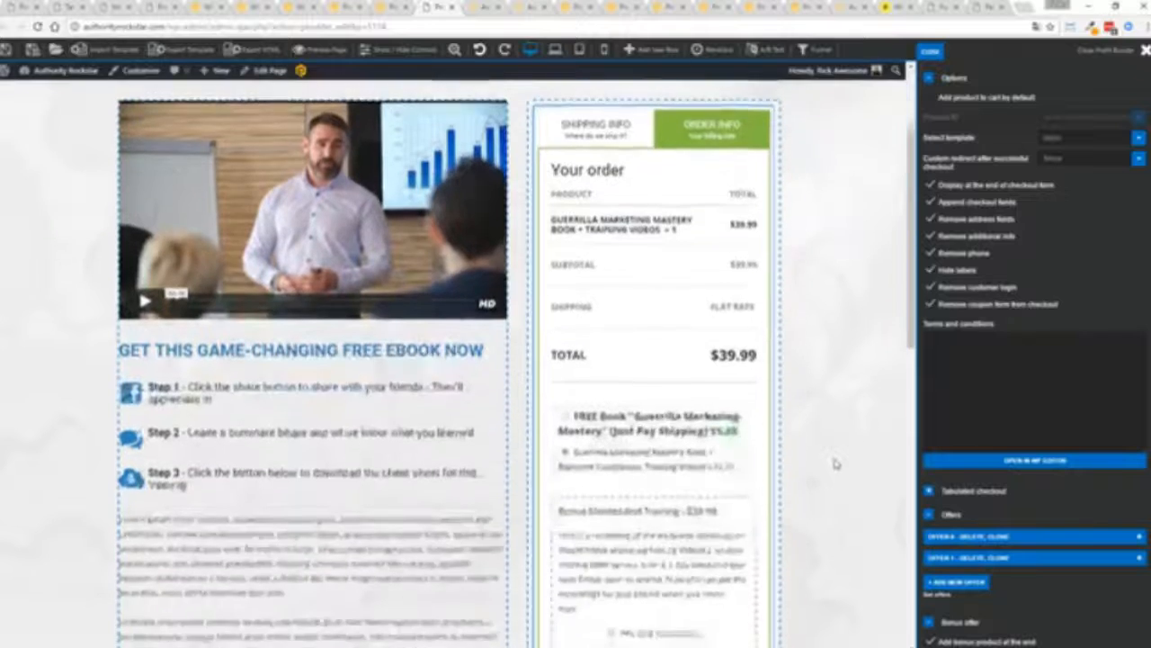
scroll(down, 3)
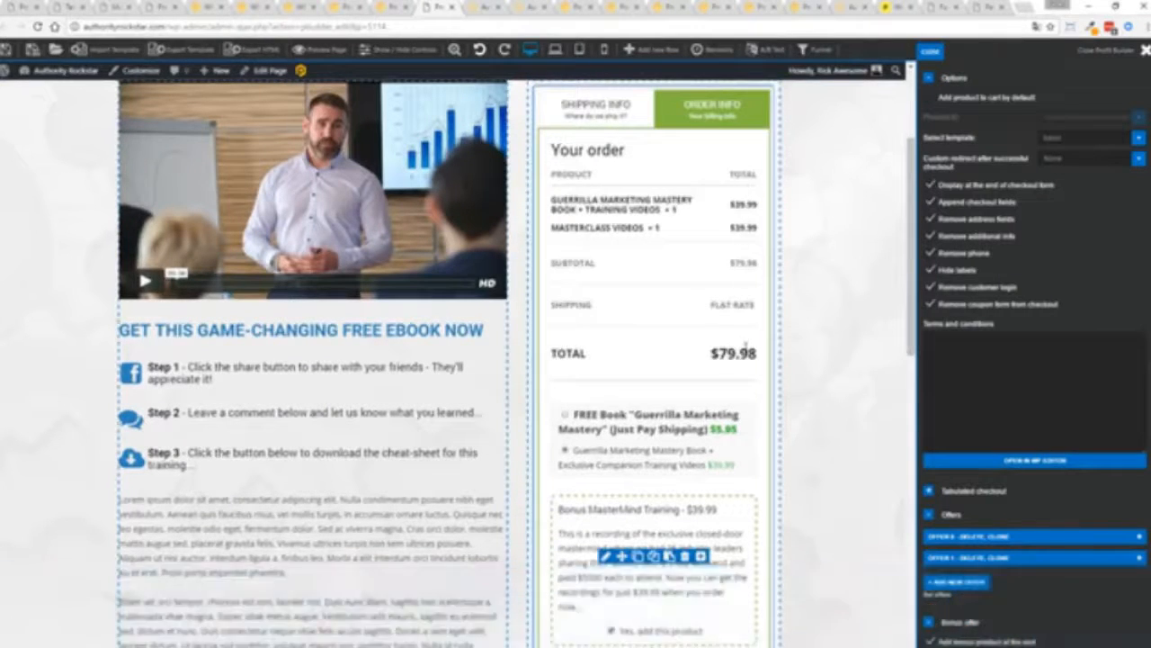
scroll(down, 3)
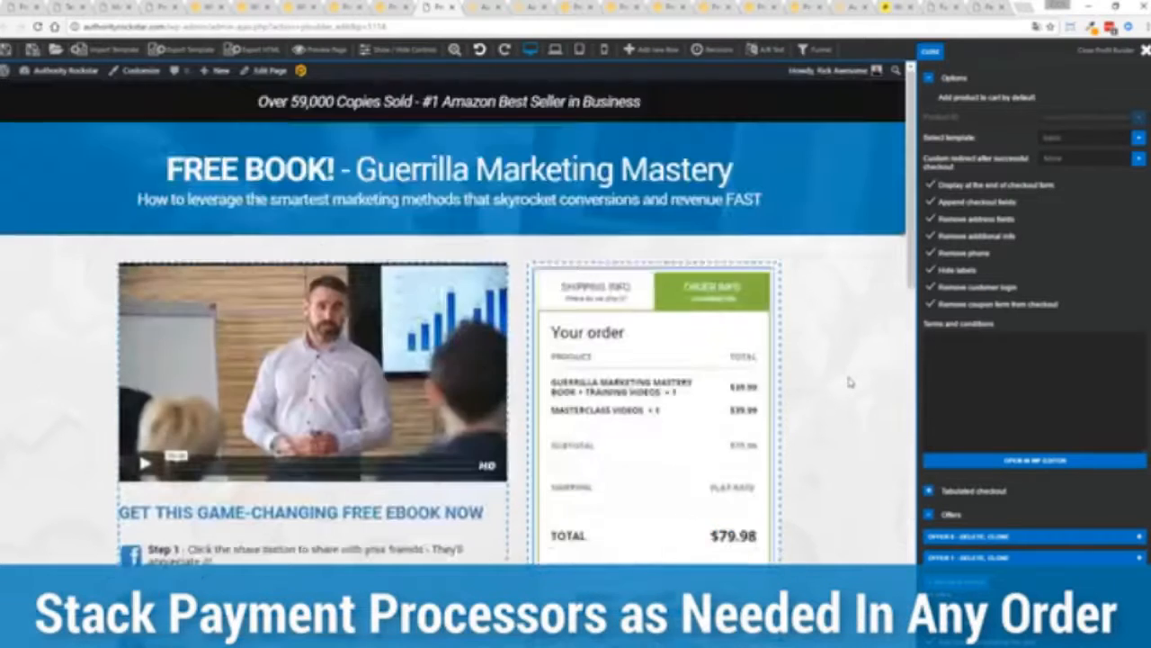
scroll(down, 3)
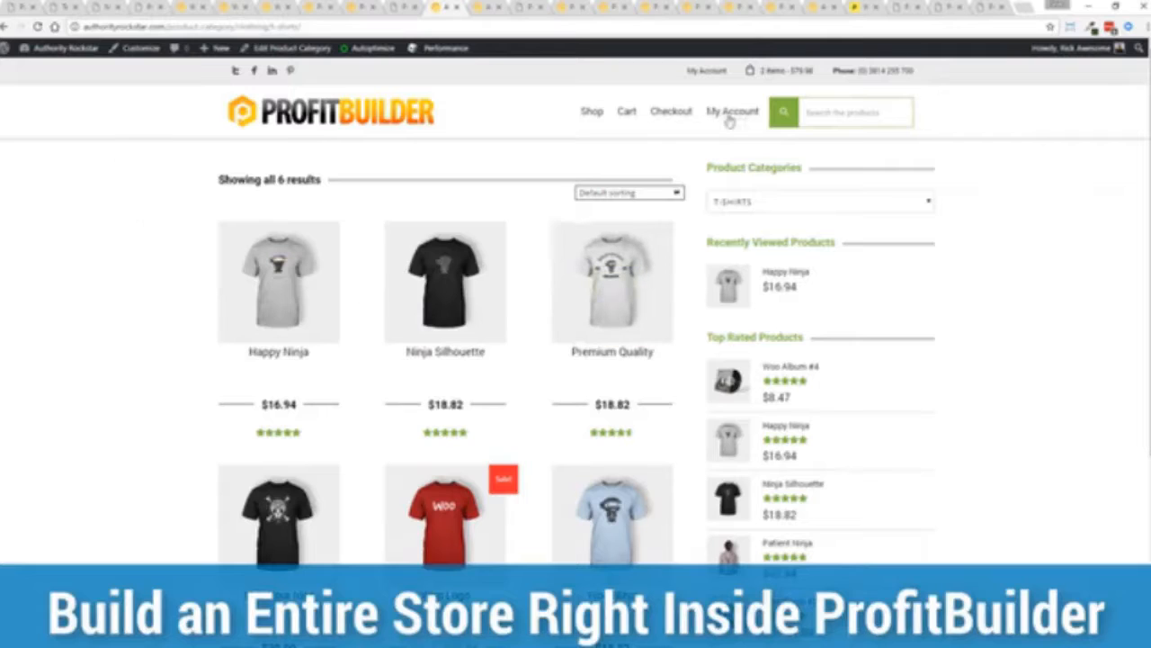
mouse_move(993, 244)
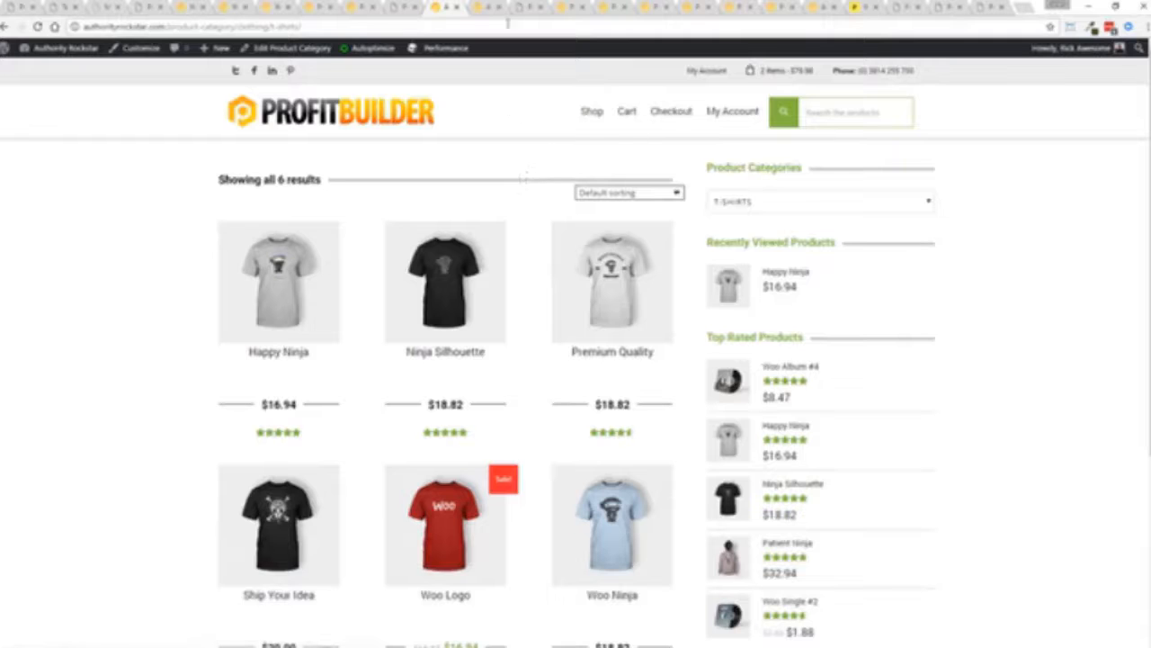
- Open the Happy Ninja T-shirt product page from the store listing and look it over
click(277, 281)
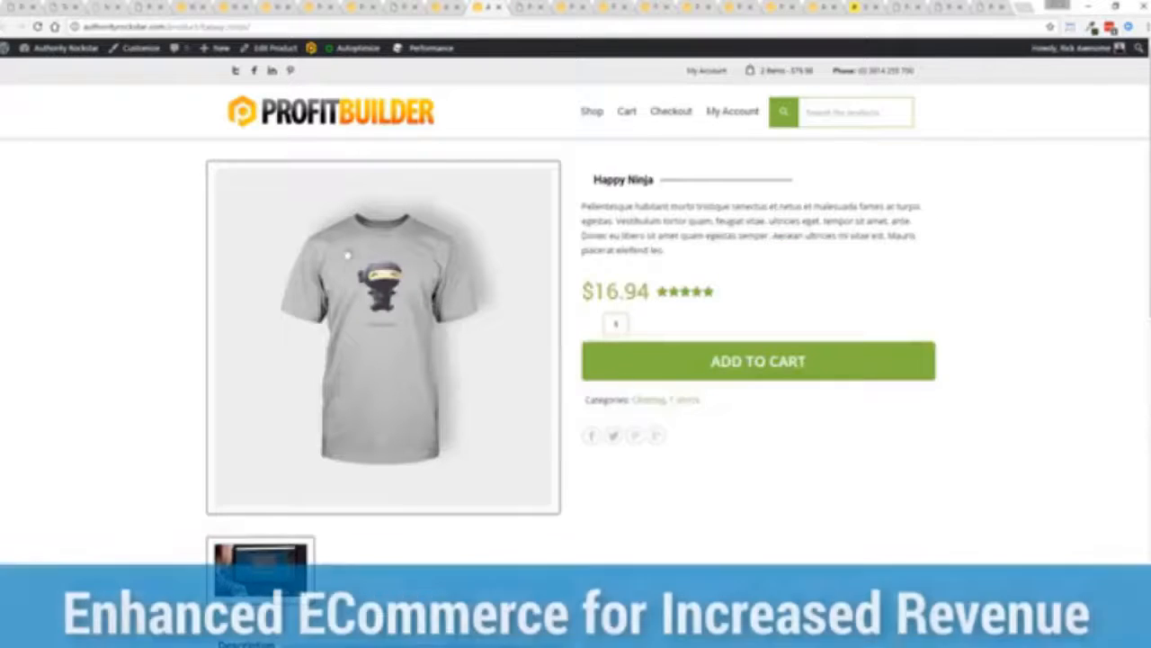
scroll(down, 3)
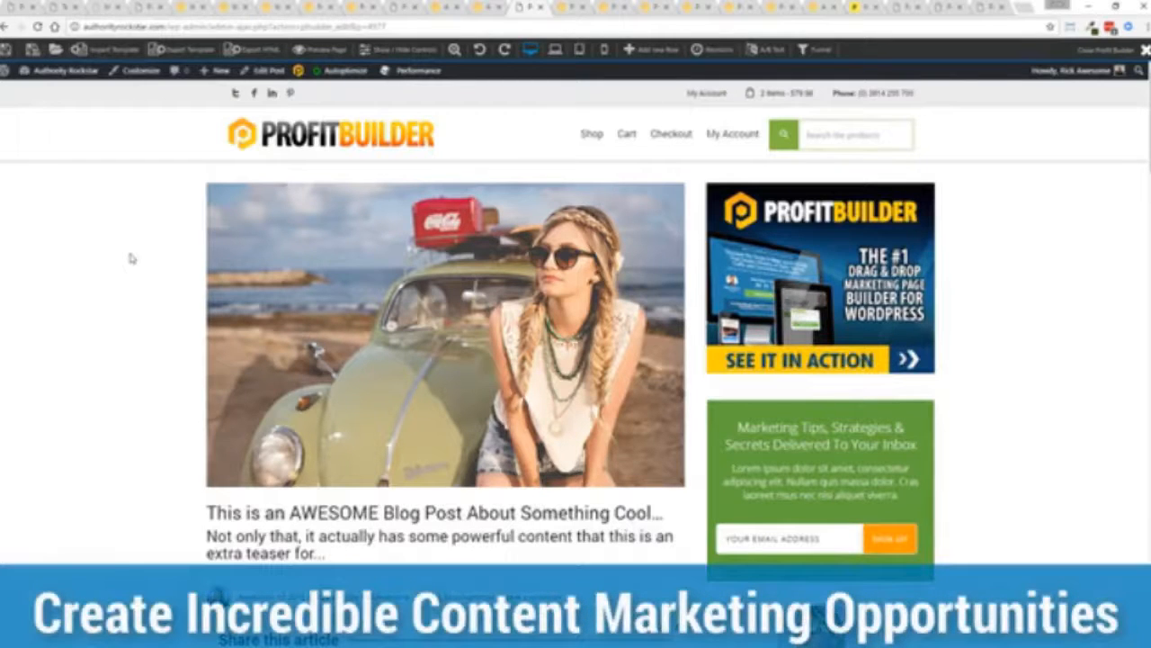
- Scroll through the AWESOME blog post in the live editor and select its article body text block
scroll(down, 3)
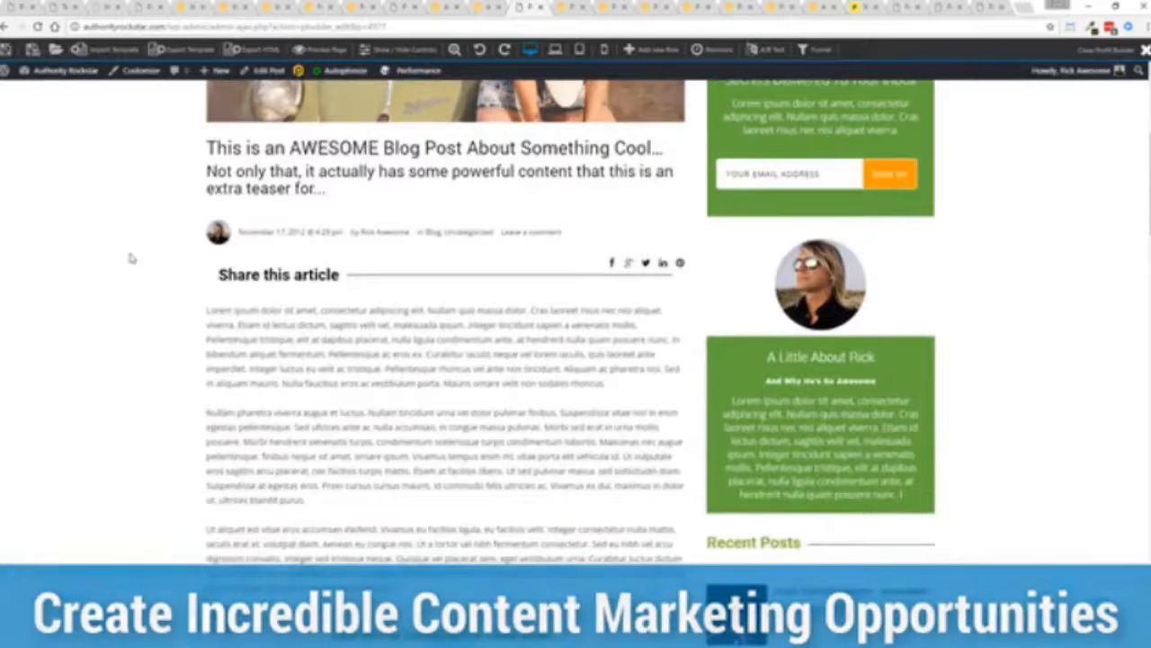
scroll(down, 3)
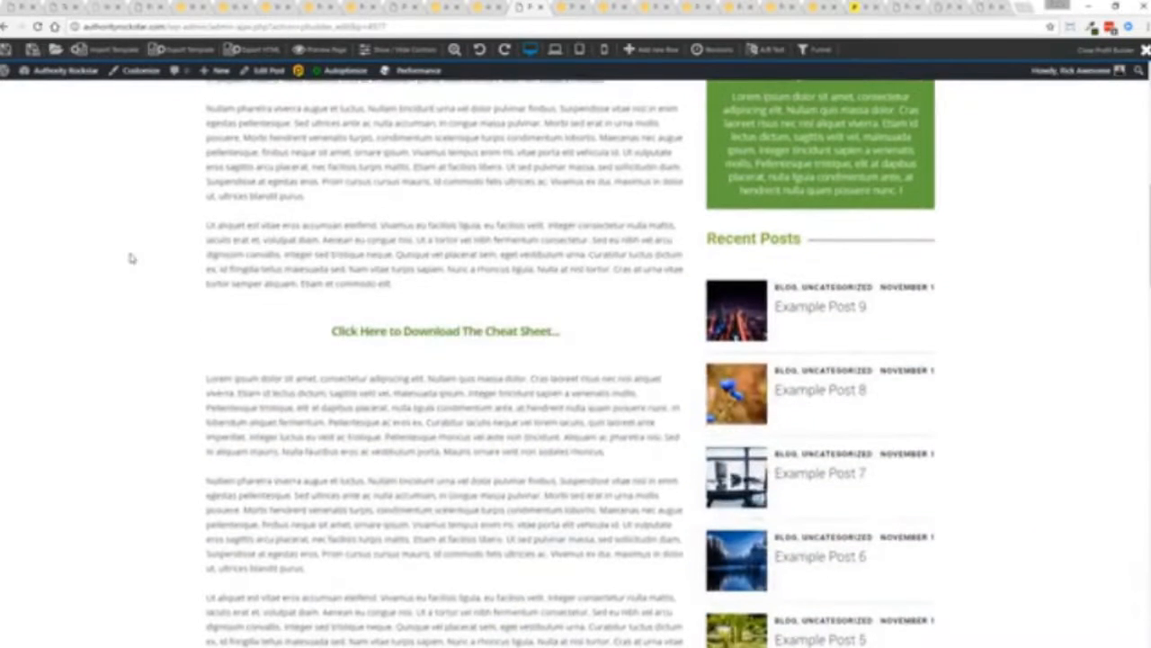
scroll(up, 3)
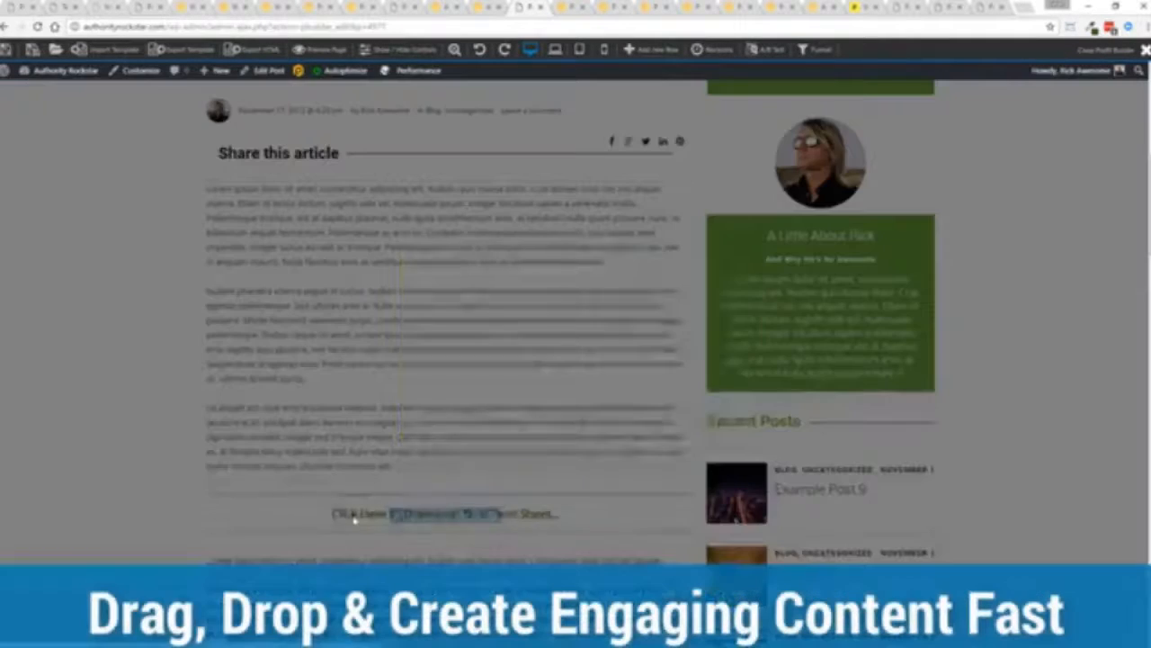
click(414, 515)
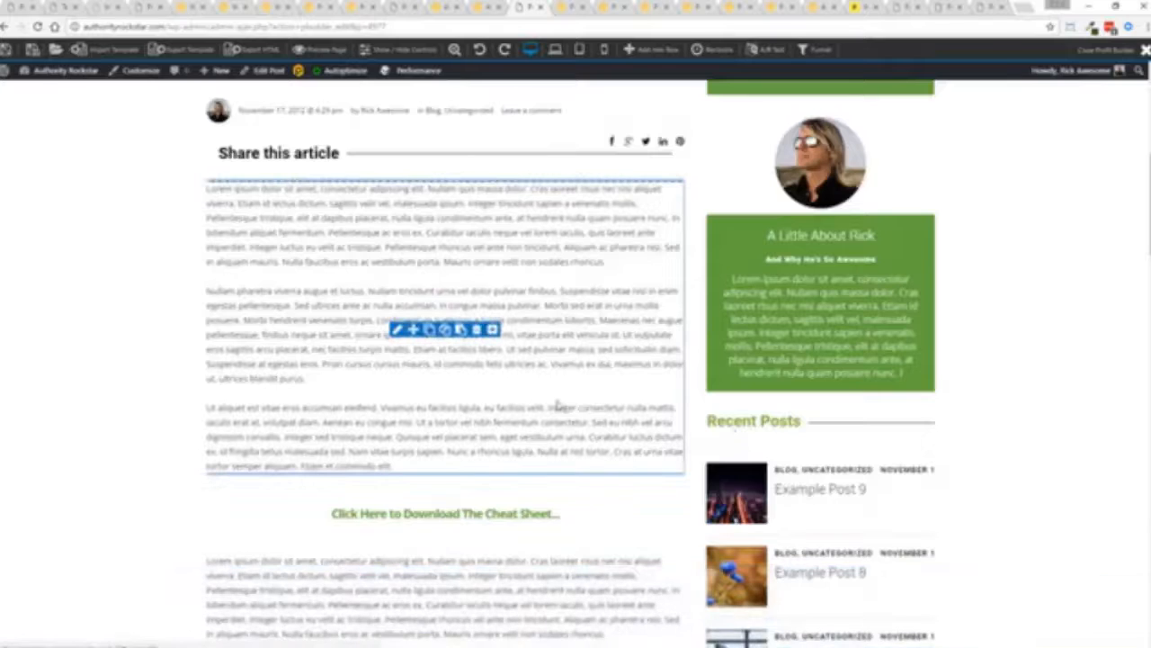
scroll(down, 3)
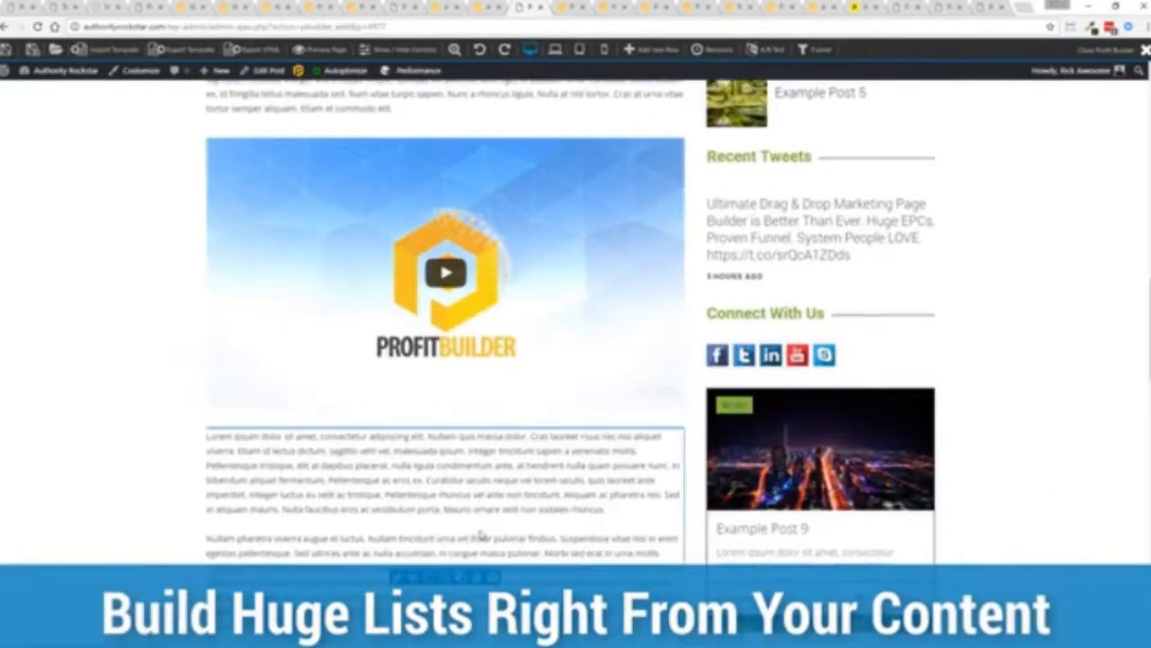
scroll(down, 3)
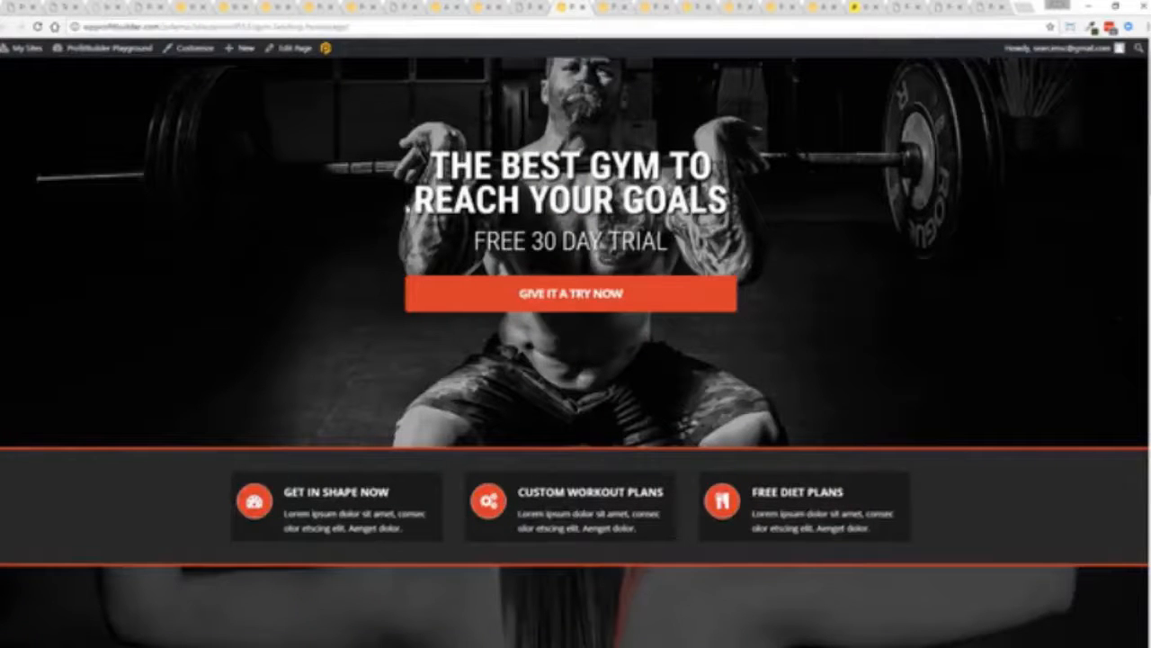
- Scroll down through the gym landing page's free 30-day trial sections
scroll(down, 3)
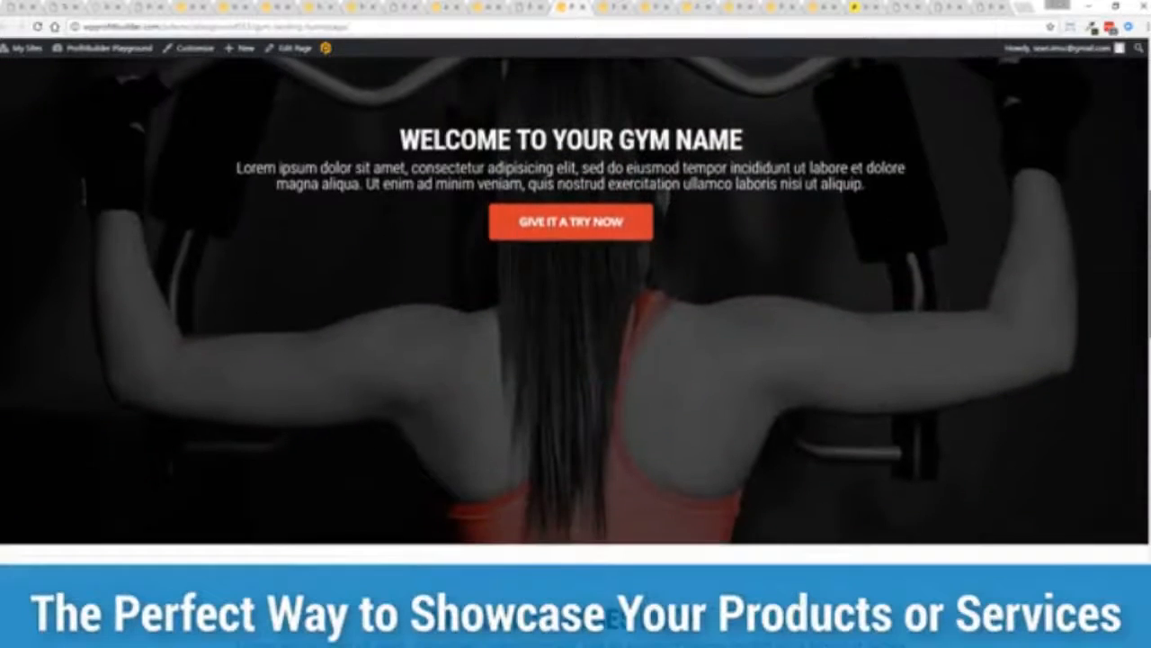
scroll(down, 3)
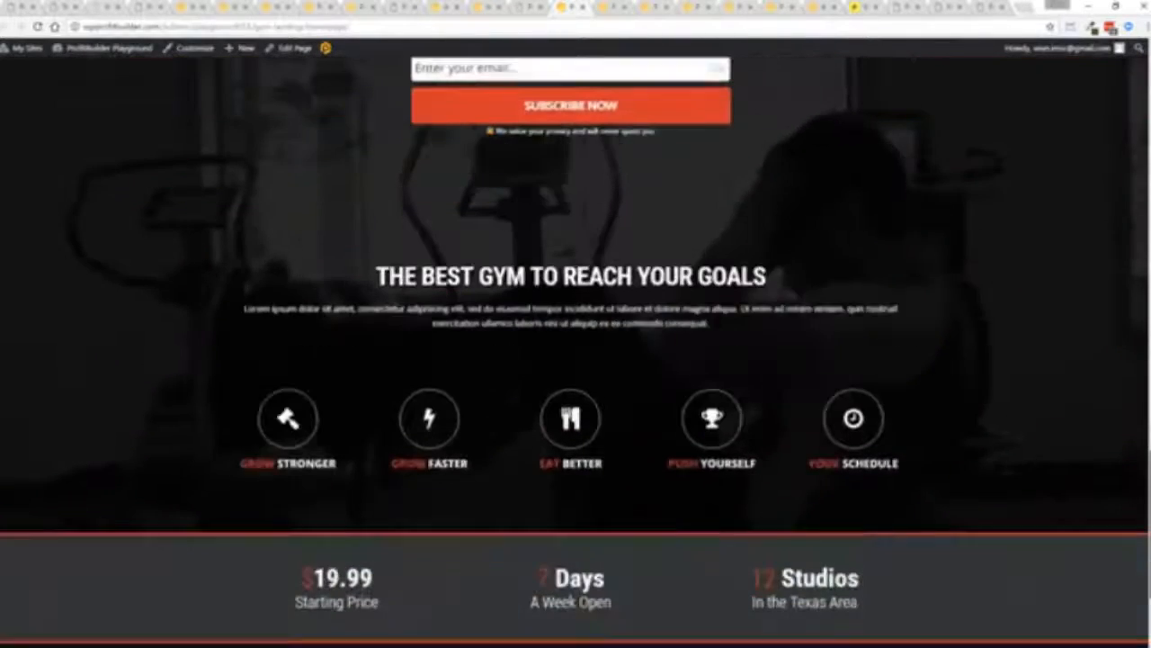
scroll(down, 3)
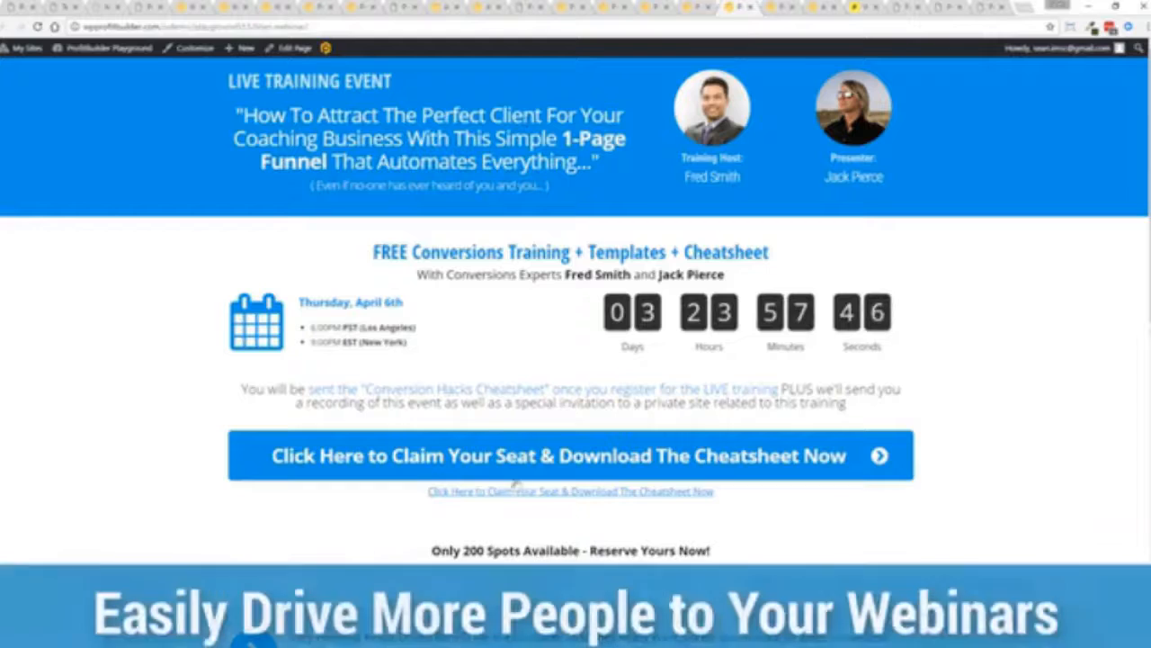
- Bring up the live training webinar registration page with its countdown and Claim Your Seat signup
click(570, 455)
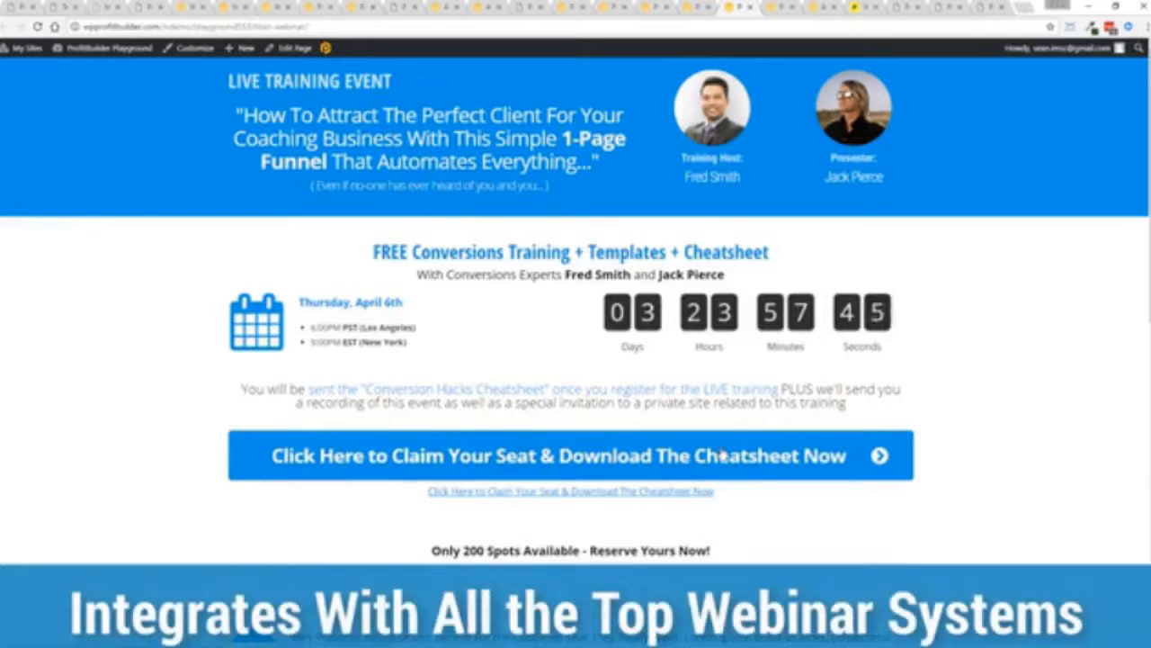
mouse_move(911, 324)
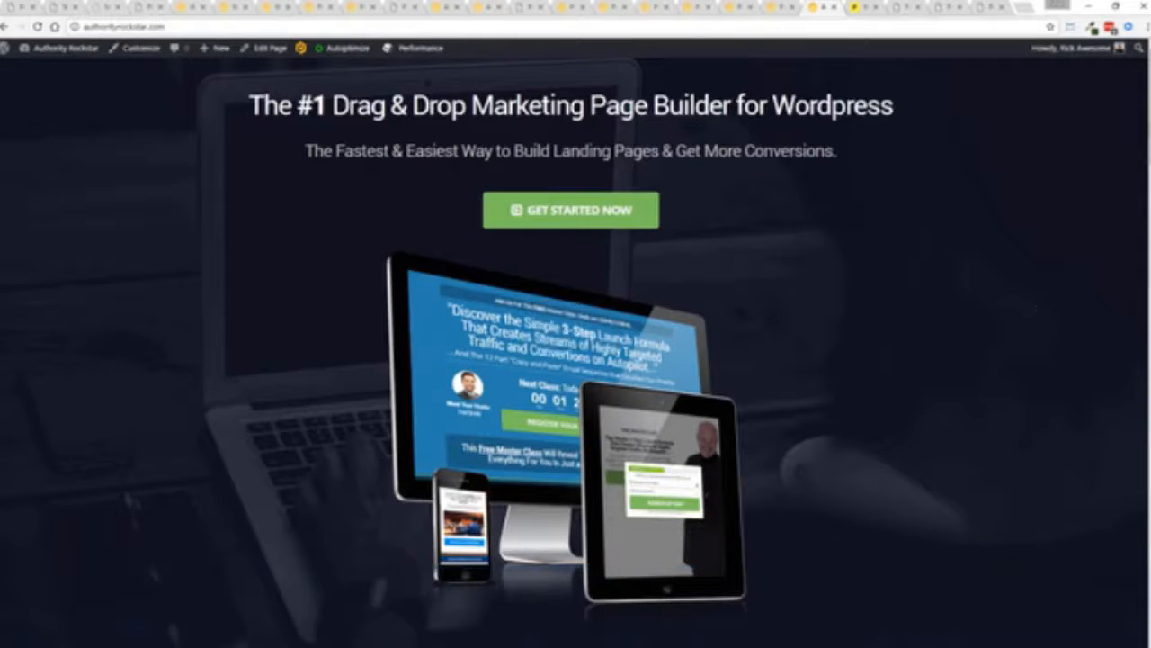
- Scroll through the ProfitBuilder homepage, then view the Pingdom speed test report for authorityrockstar.com
scroll(down, 3)
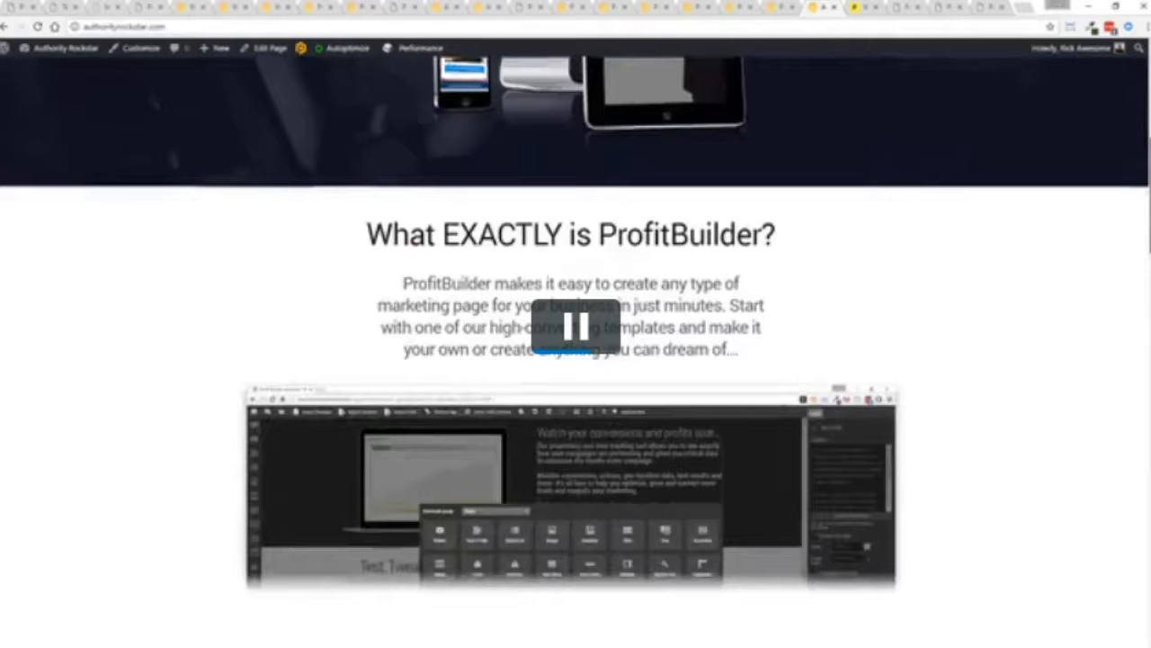
scroll(down, 3)
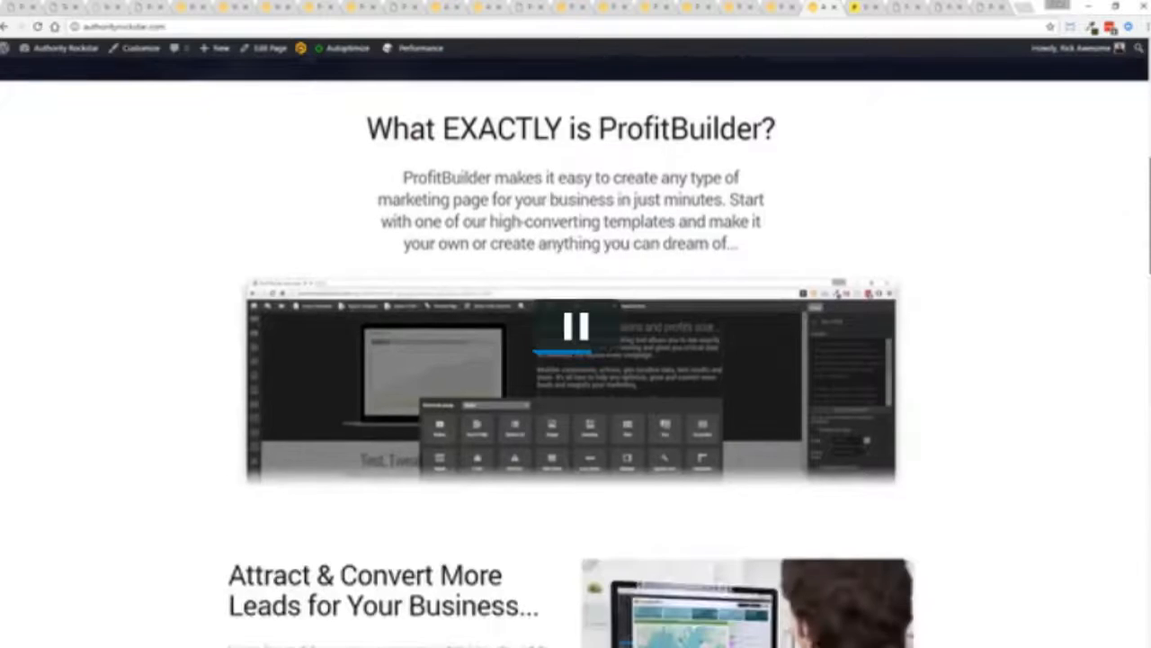
scroll(down, 3)
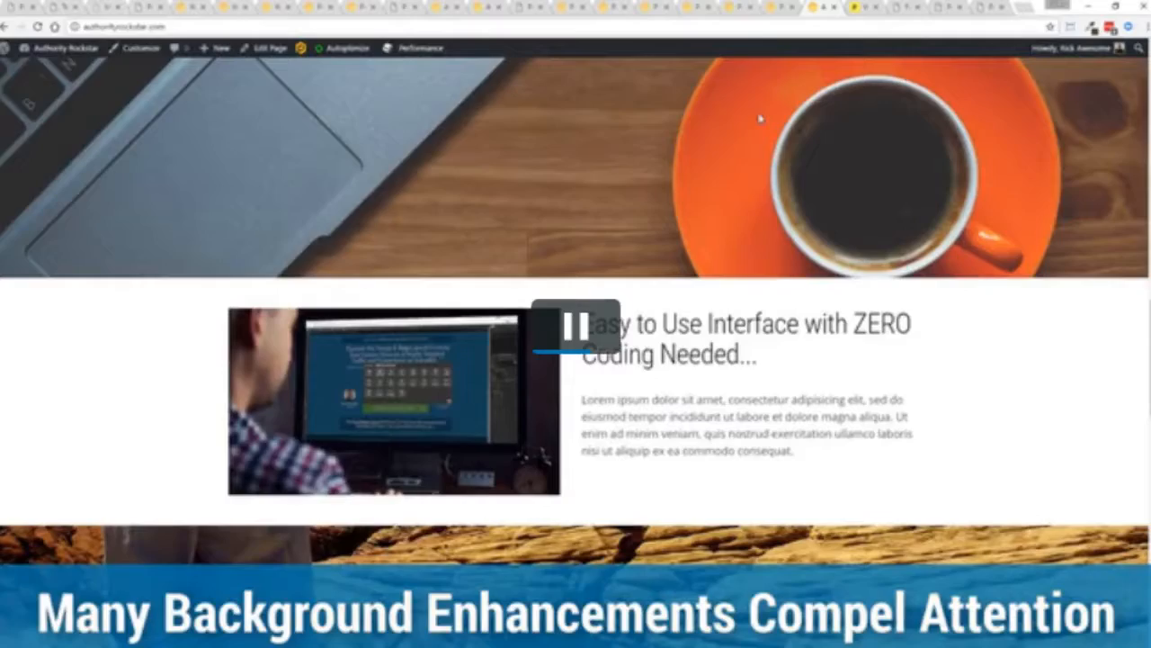
scroll(down, 3)
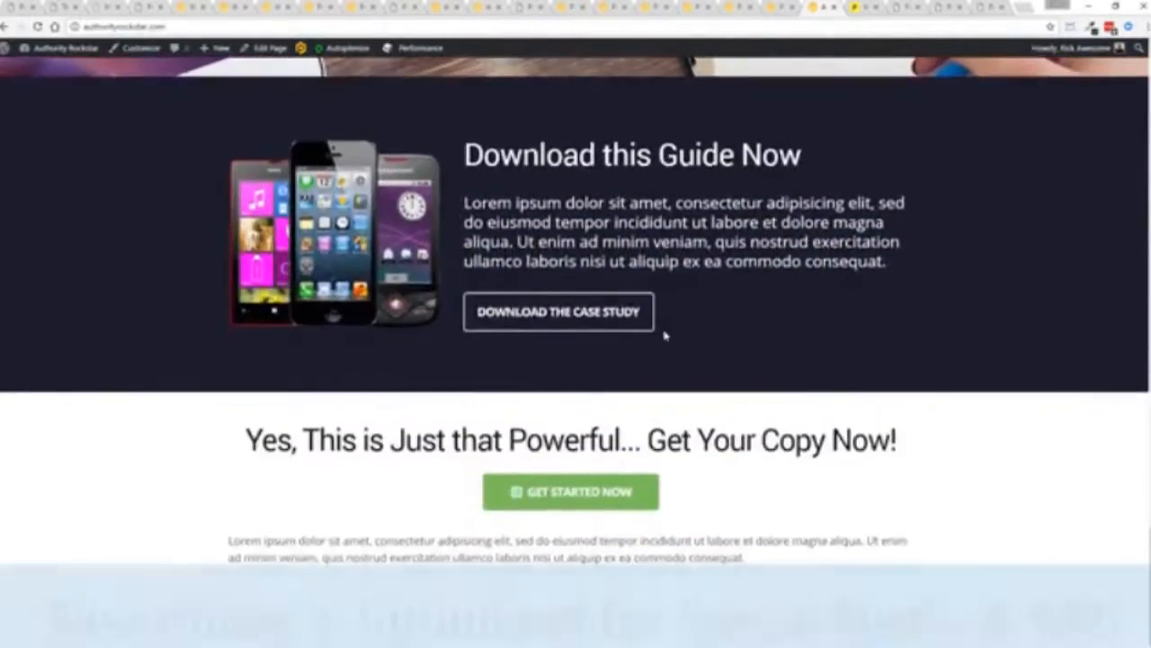
scroll(up, 3)
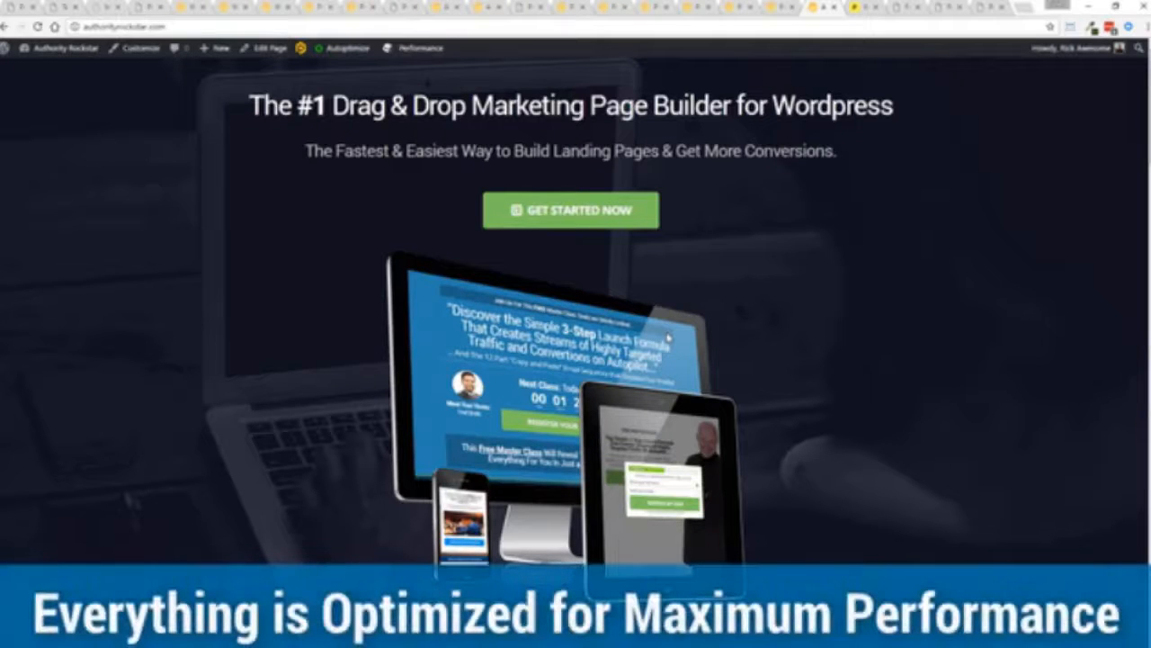
scroll(down, 3)
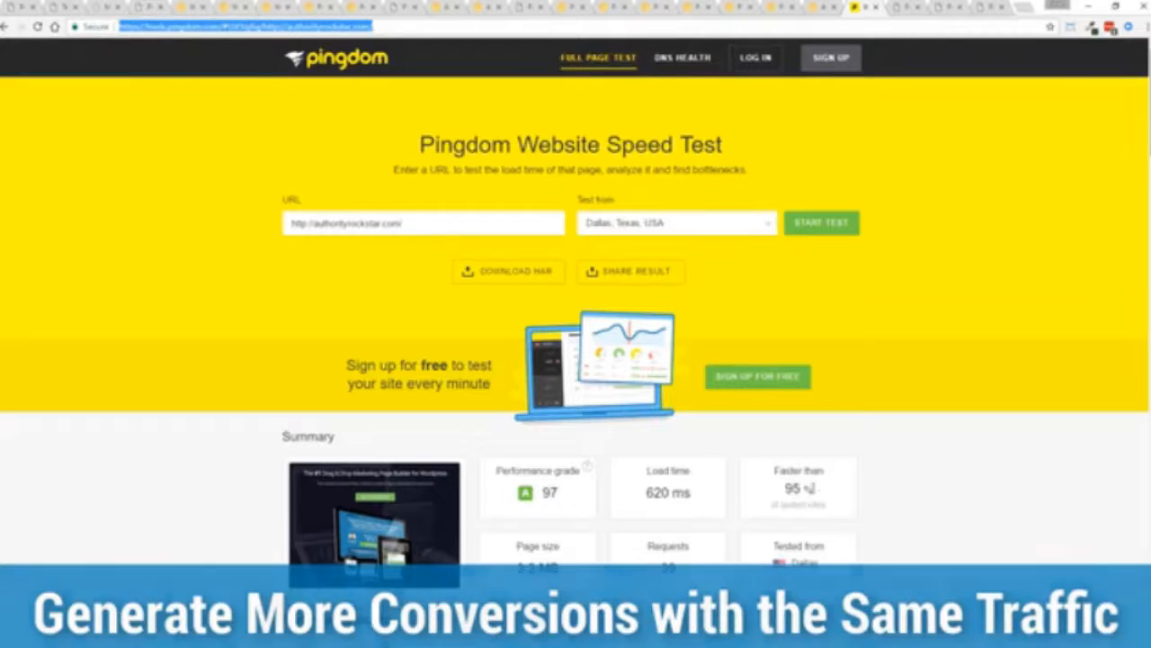
- Rerun the Pingdom speed test, now reporting grade 97 and 791 ms load time
double_click(667, 492)
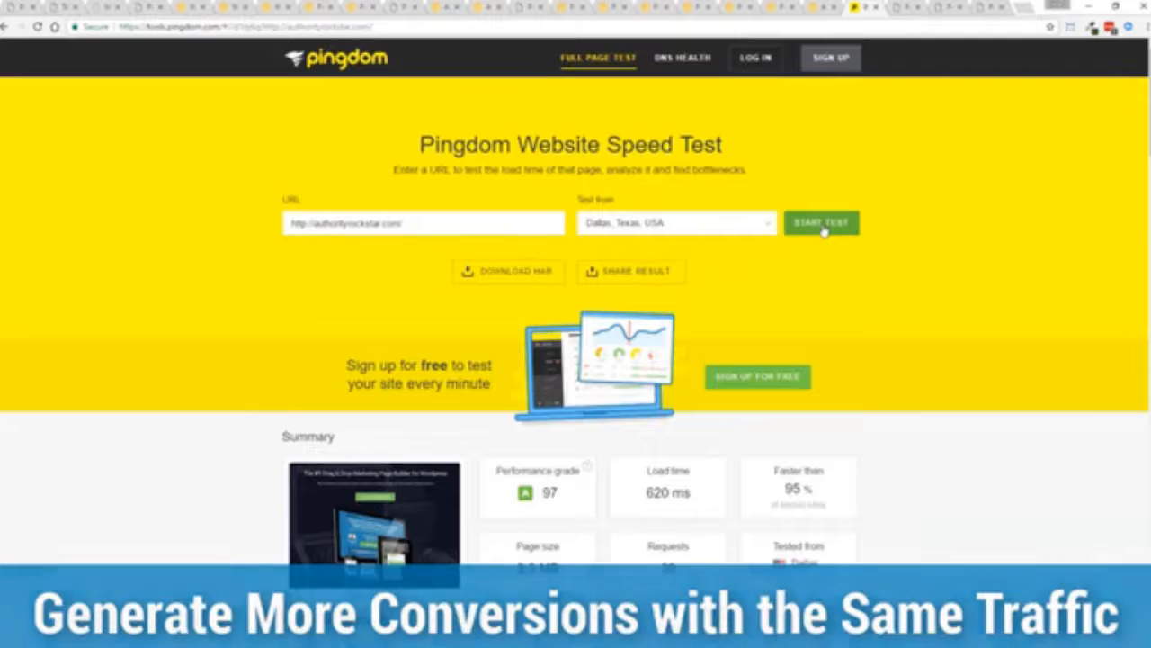
click(820, 223)
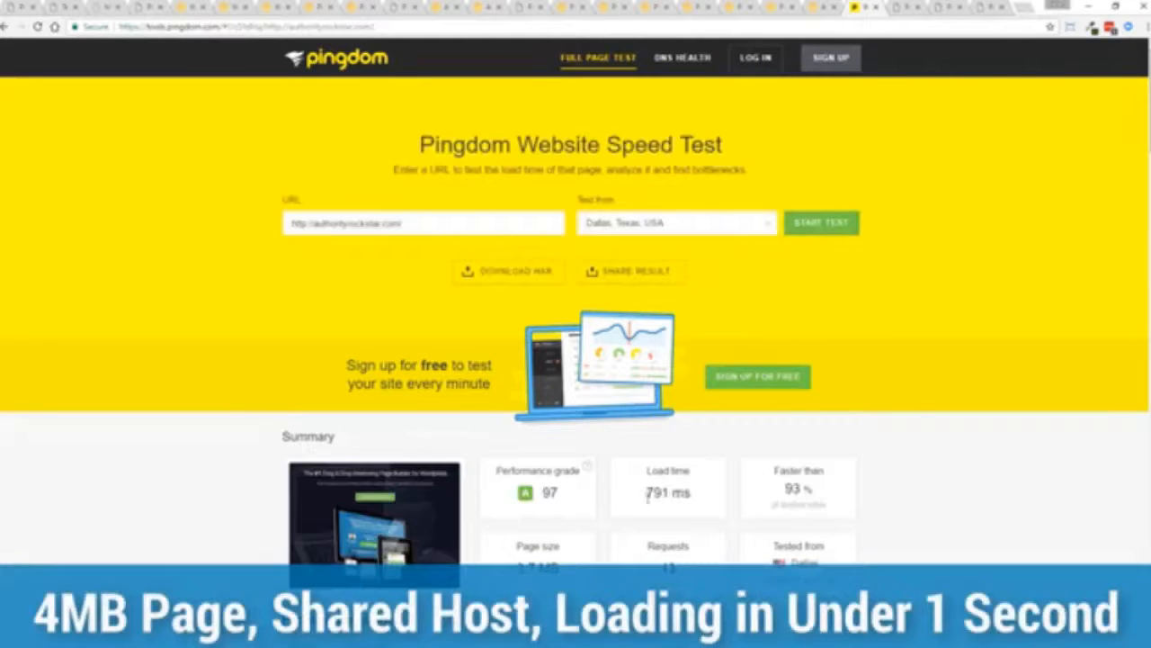
mouse_move(921, 411)
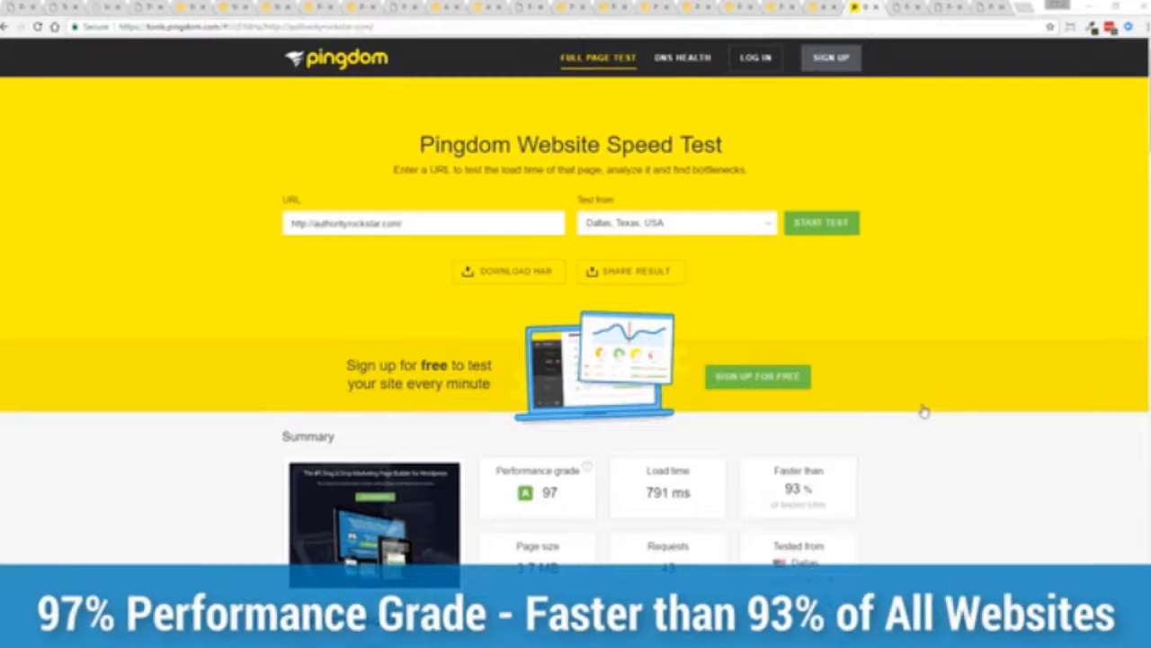
mouse_move(913, 394)
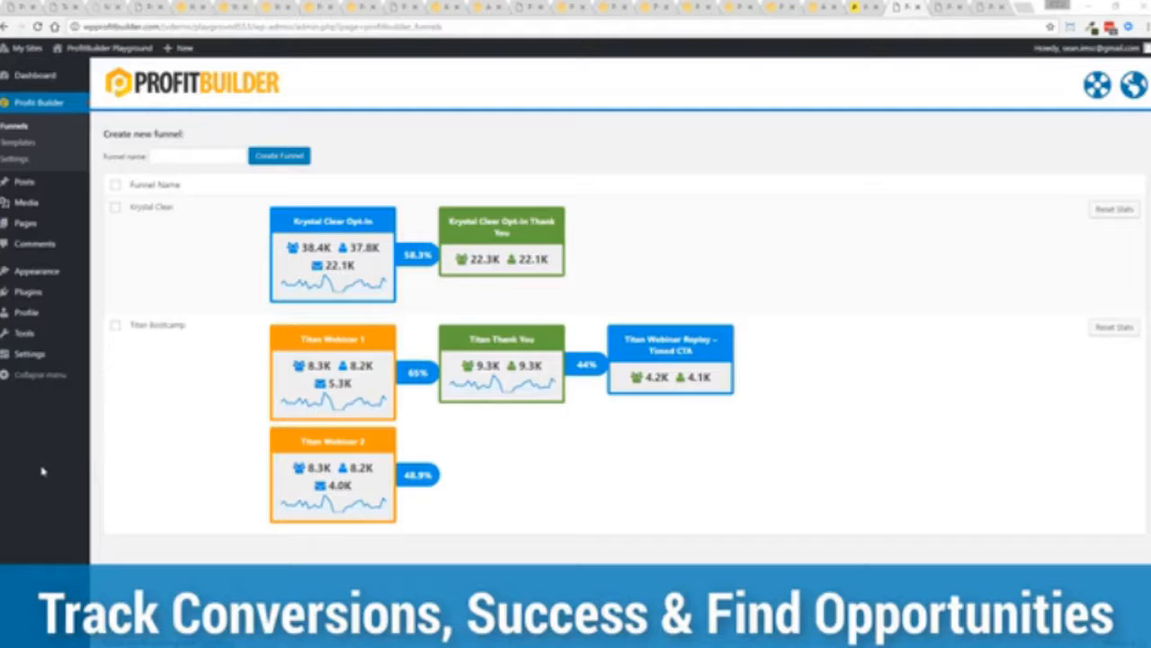
mouse_move(153, 207)
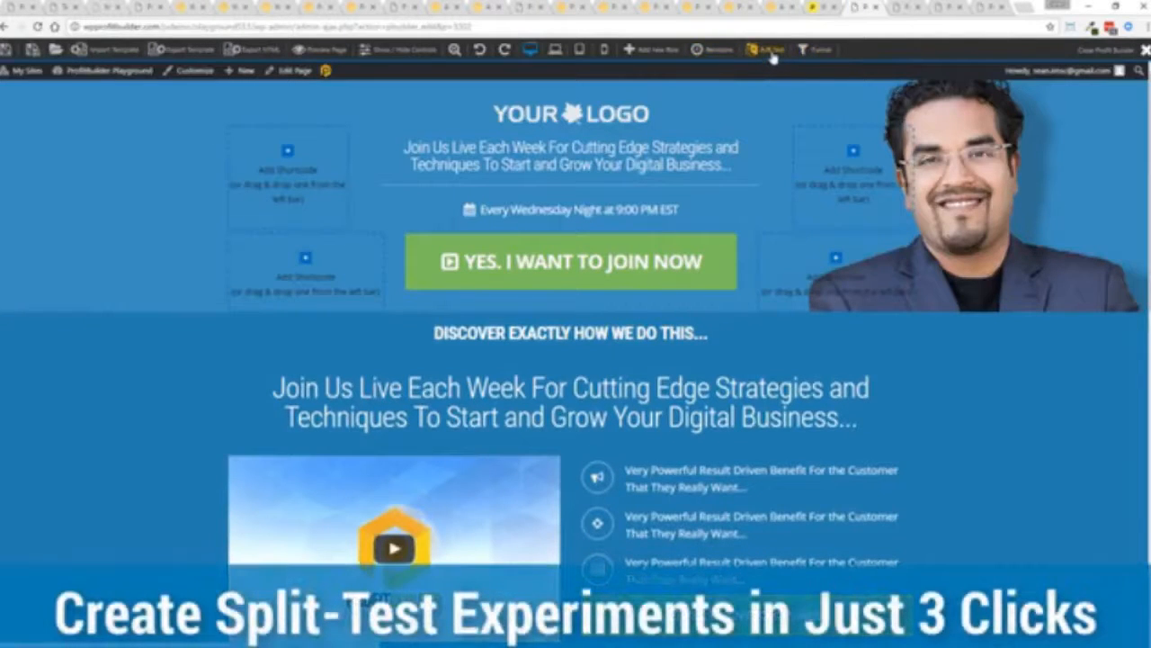
- Add an A/B split test with 2 page variations to the webinar landing page
click(766, 51)
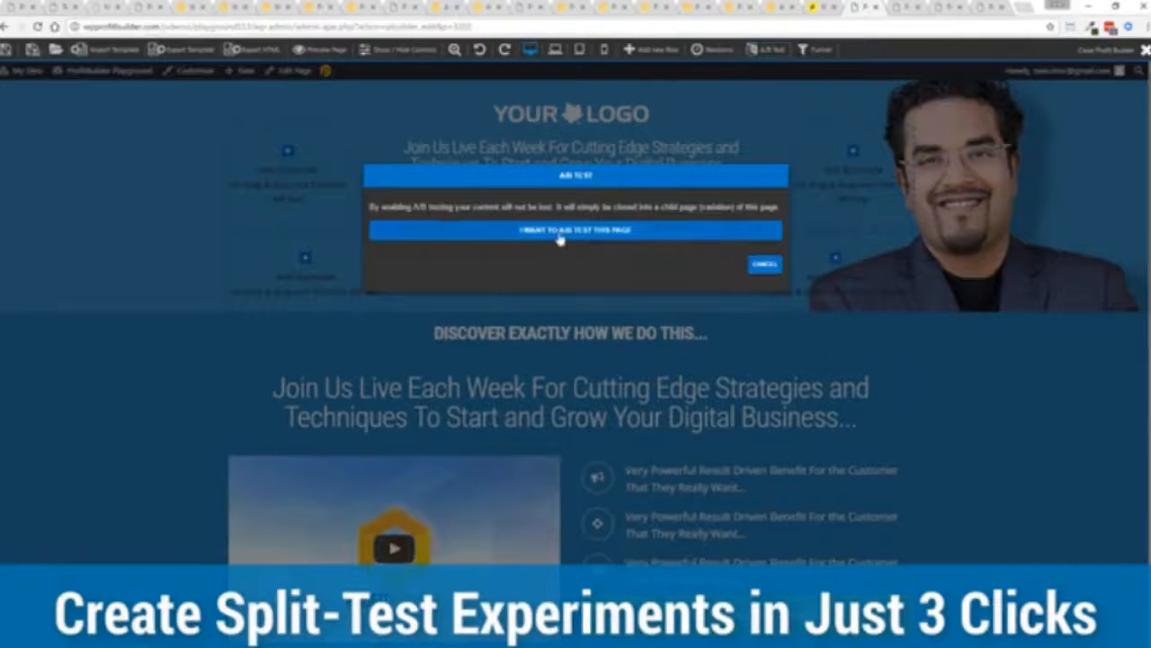
click(576, 231)
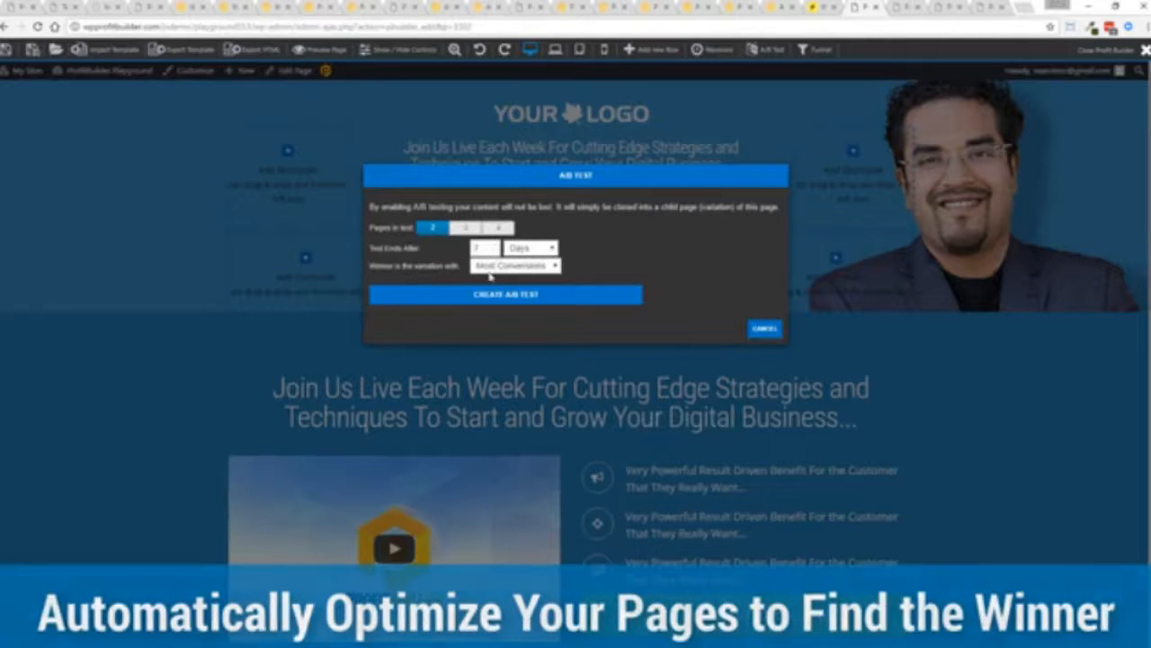
click(514, 265)
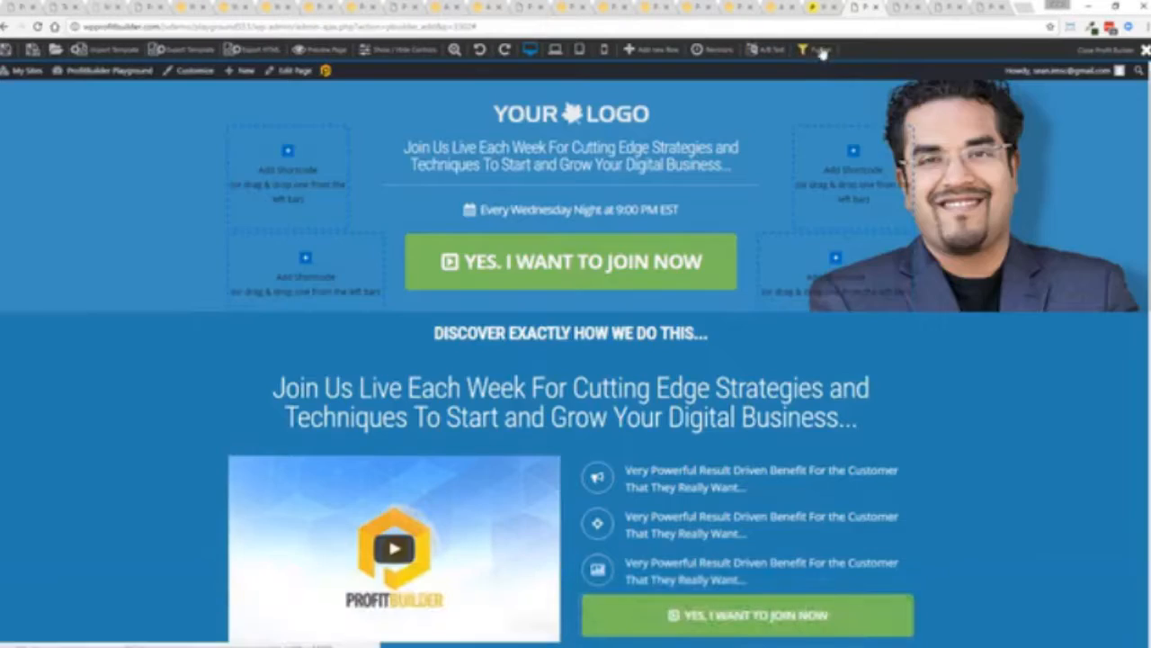
- Create a new funnel named 'Test' from the builder's Funnel menu
click(814, 50)
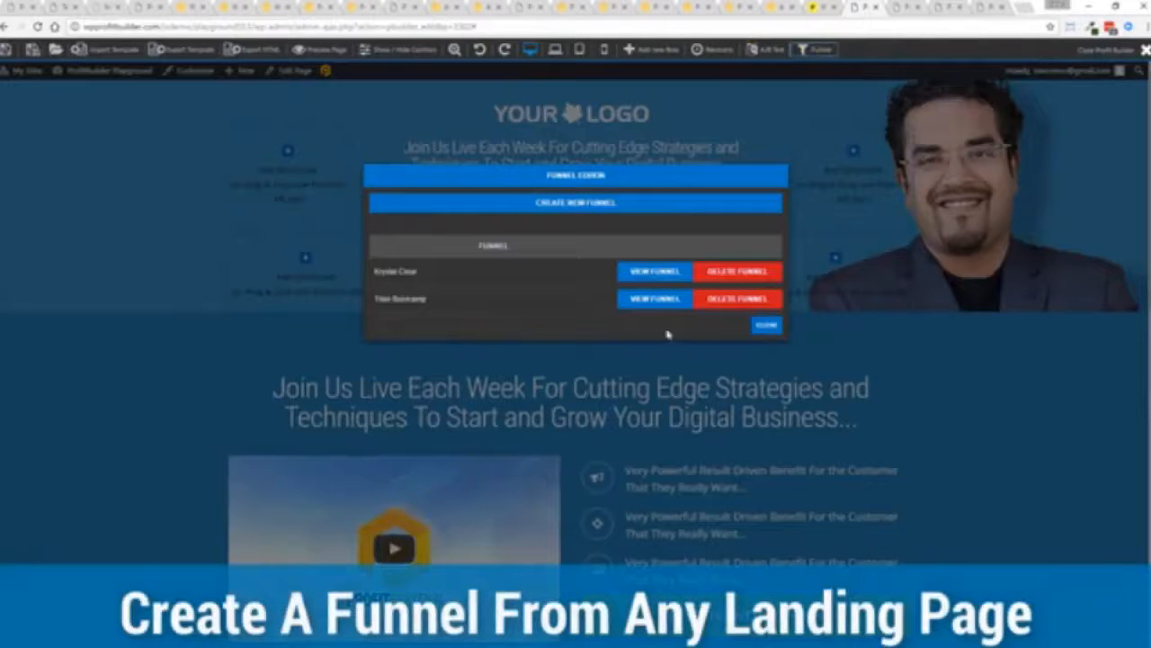
click(575, 202)
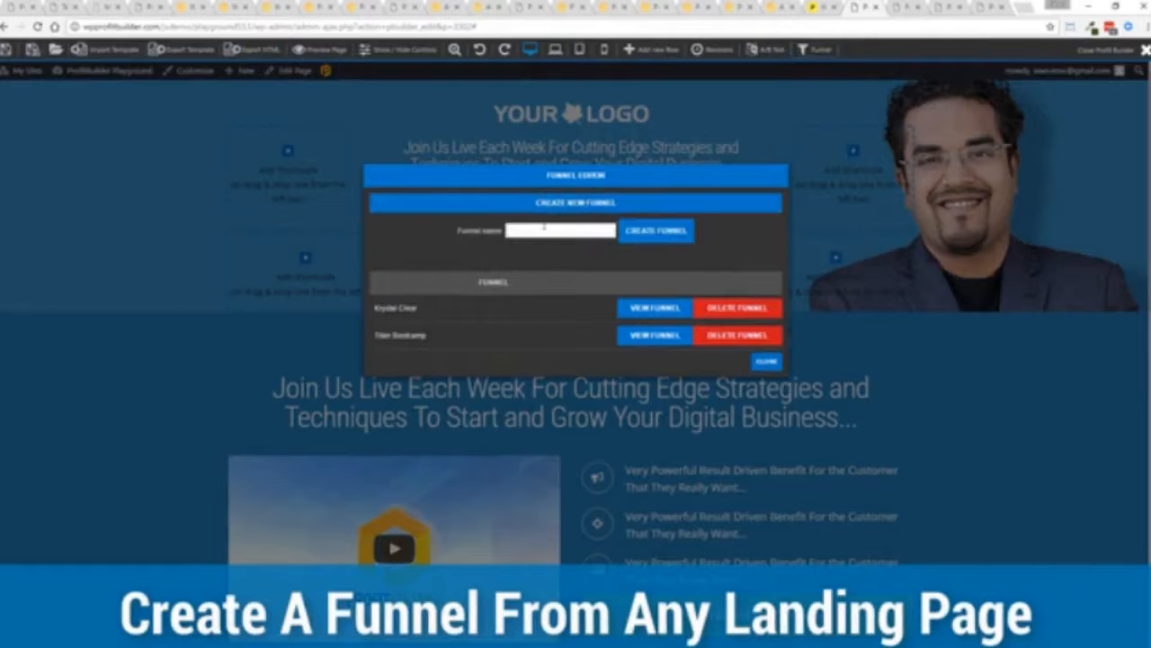
text(Test)
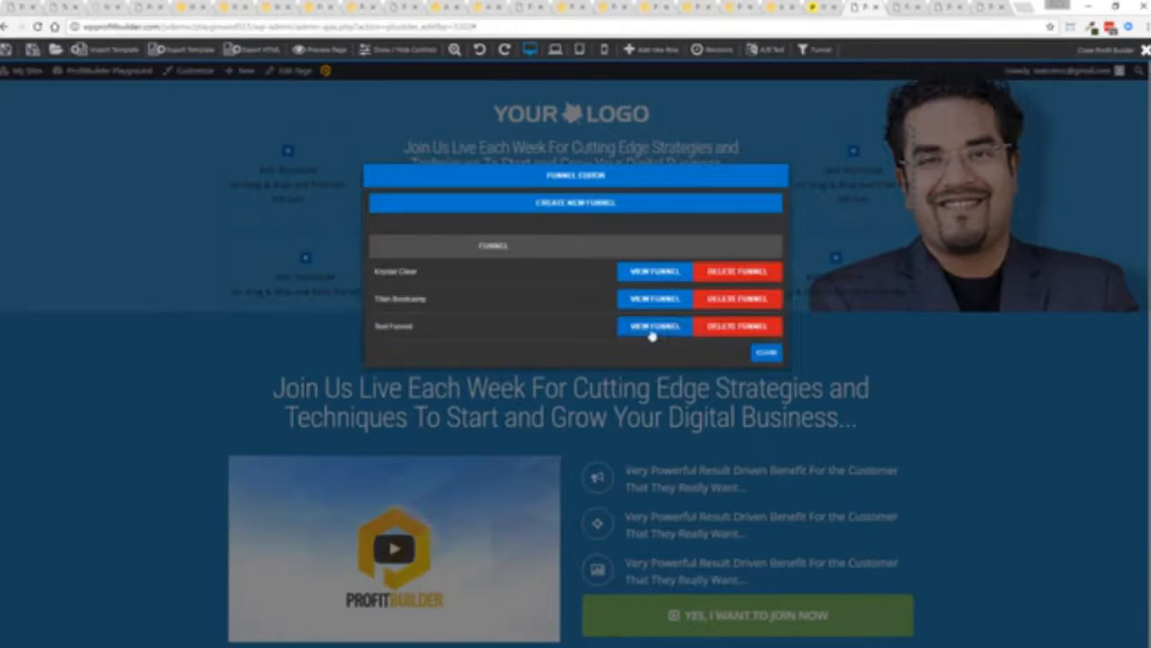
- Add the current webinar registration page to Test Funnel and close the funnel panel
click(655, 325)
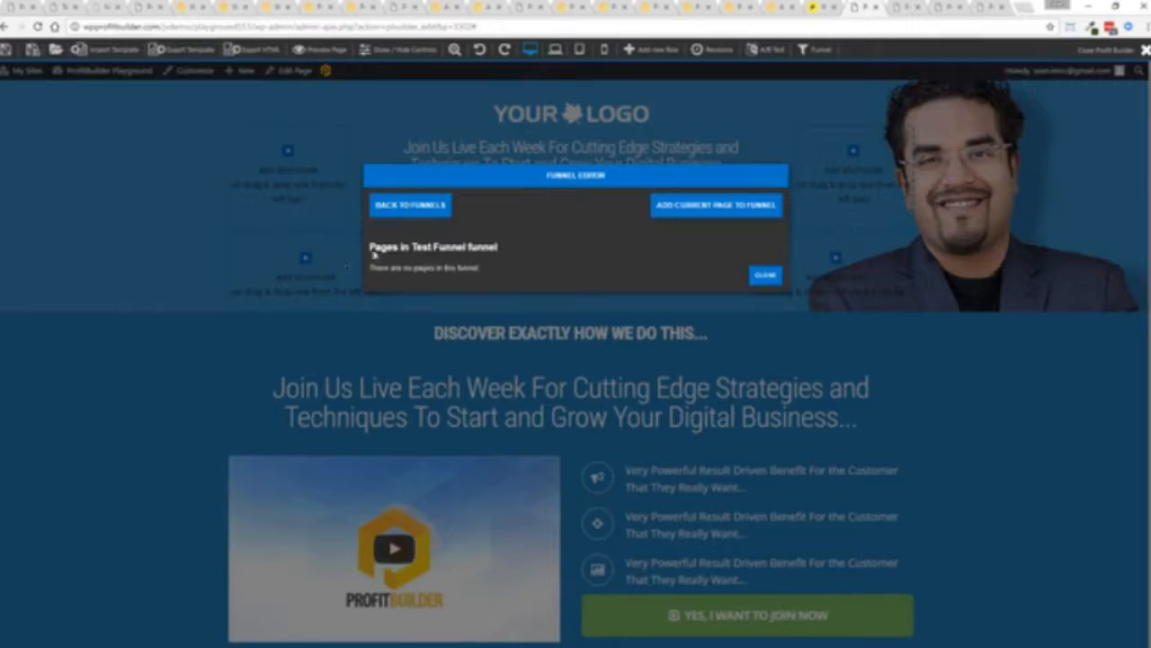
click(716, 205)
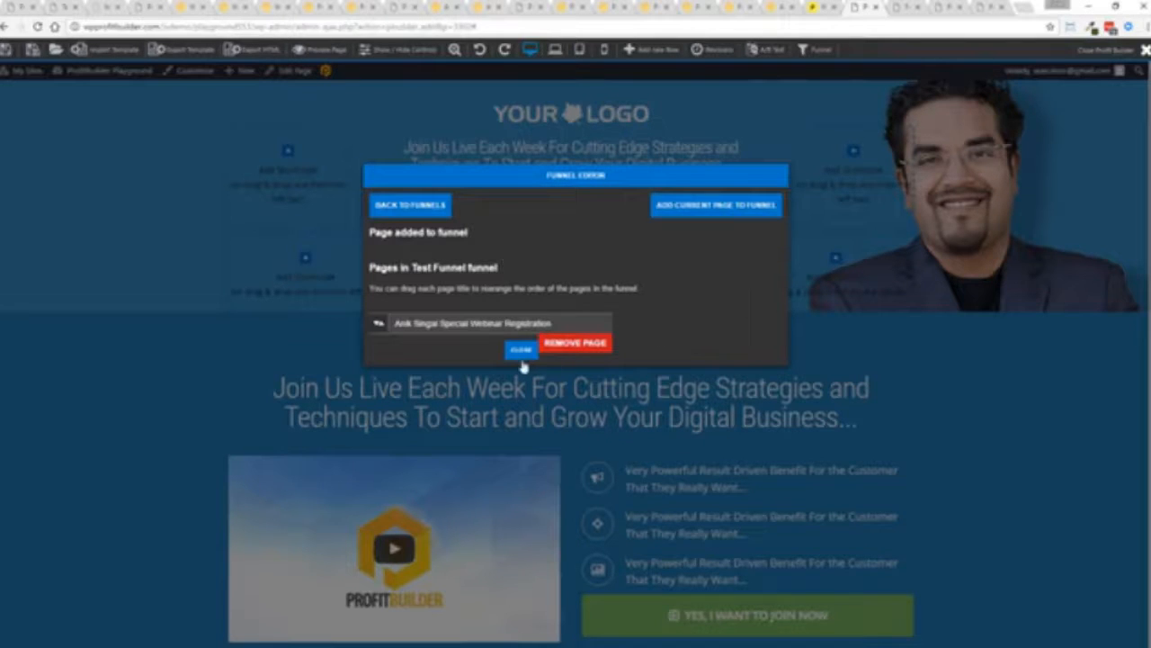
click(520, 349)
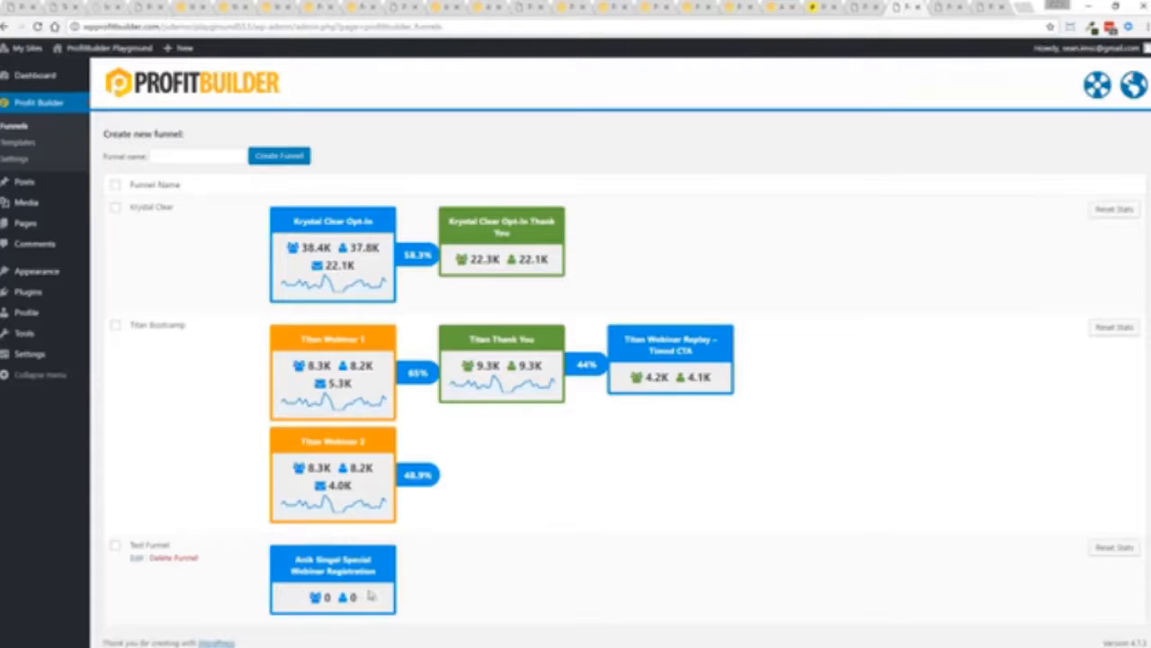
mouse_move(504, 594)
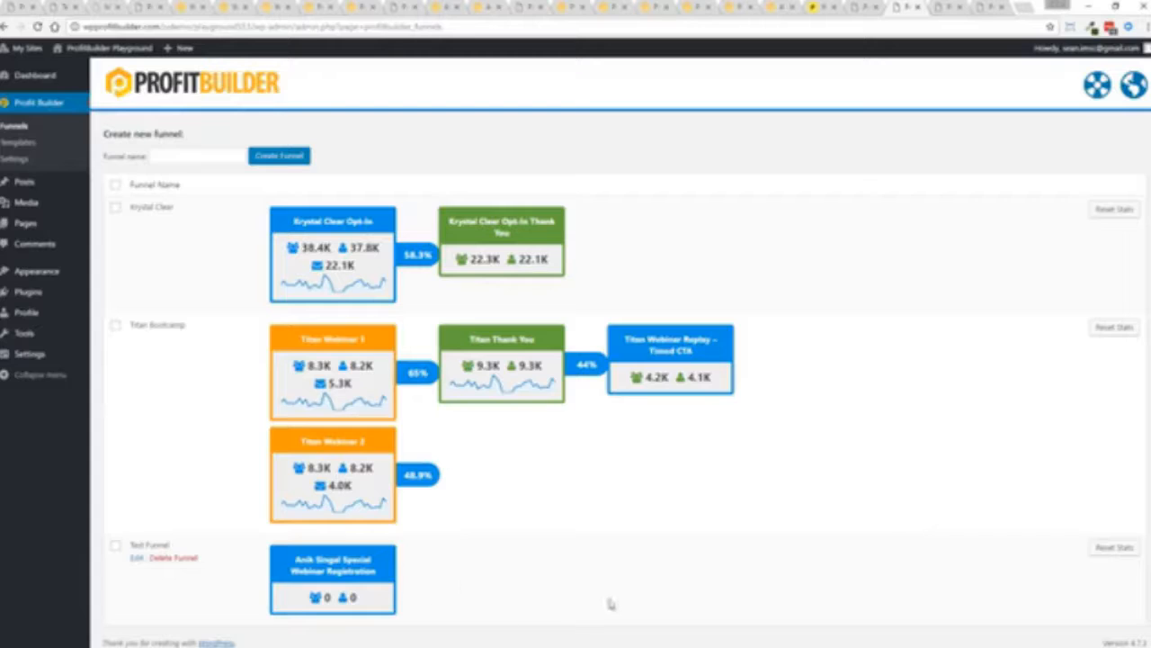
mouse_move(824, 583)
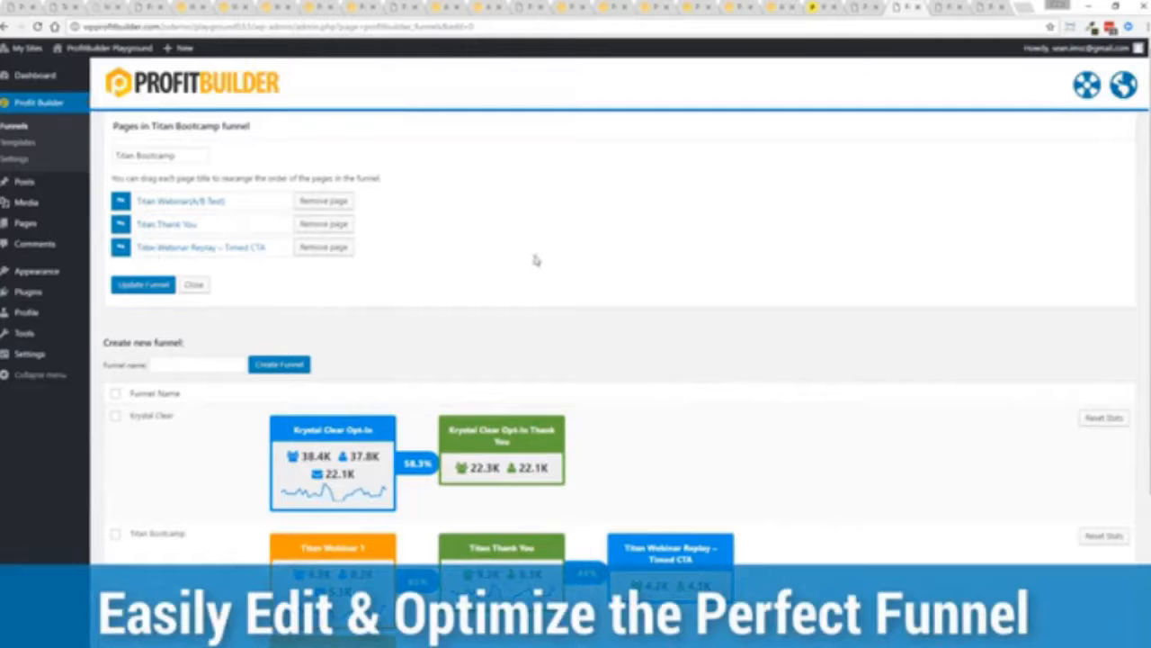
mouse_move(423, 273)
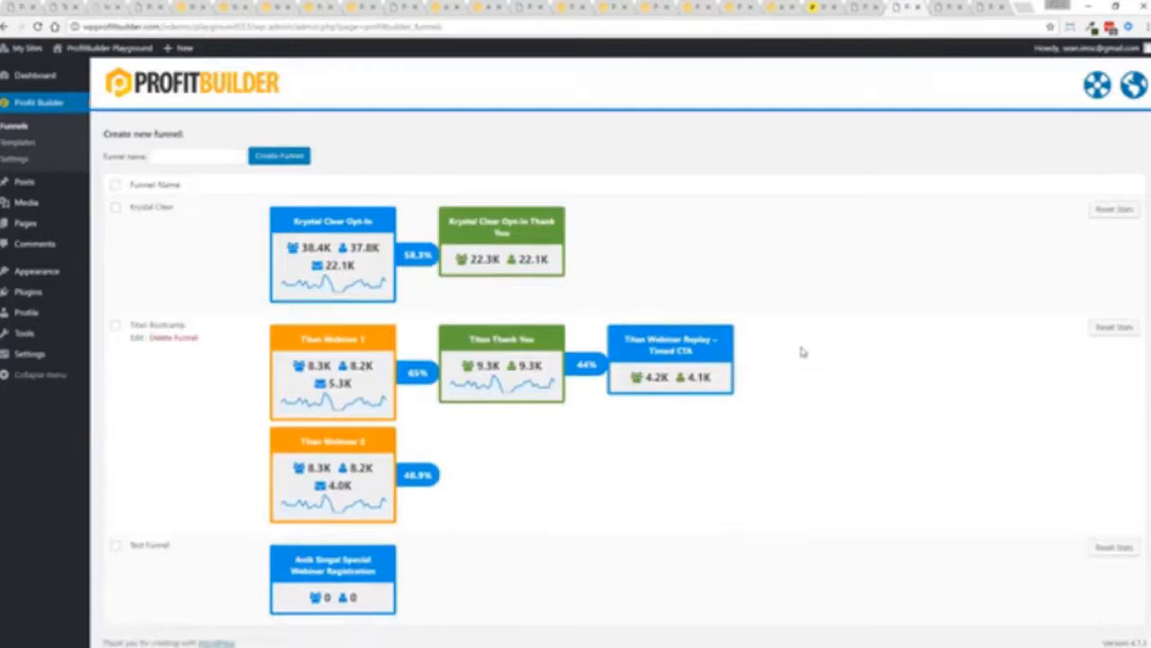
- Open the WordPress Pages list showing the Titan Webinar split-test stats
click(26, 166)
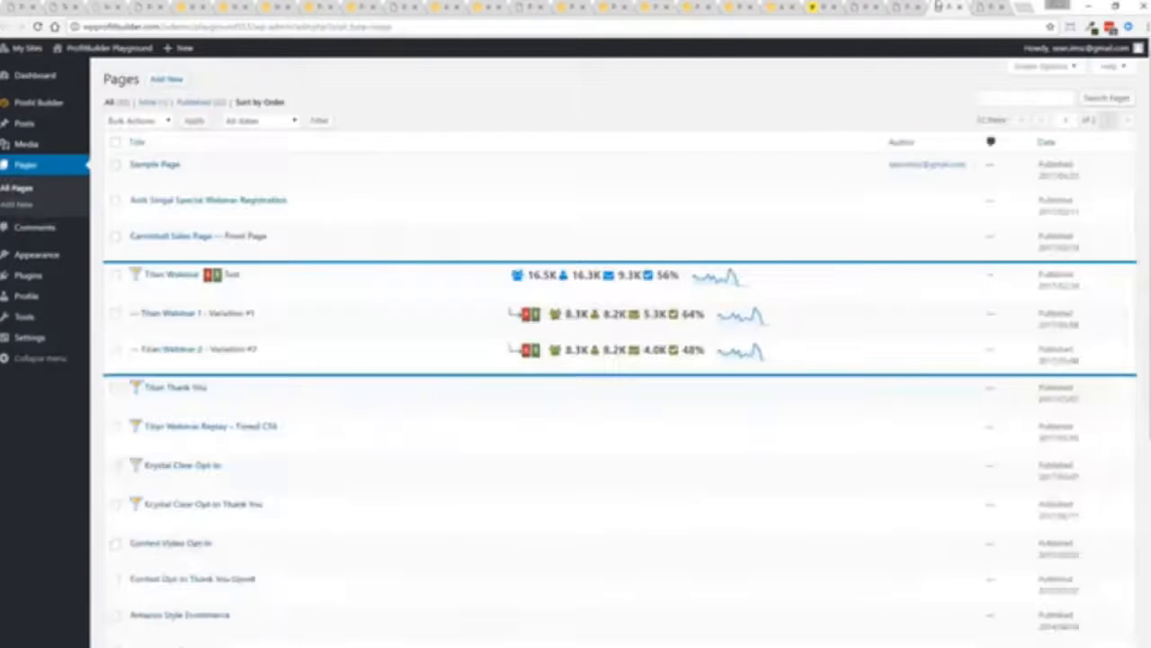
- Open the Titan Webinar page for editing and scroll to its A/B Test and Funnel panels
click(171, 273)
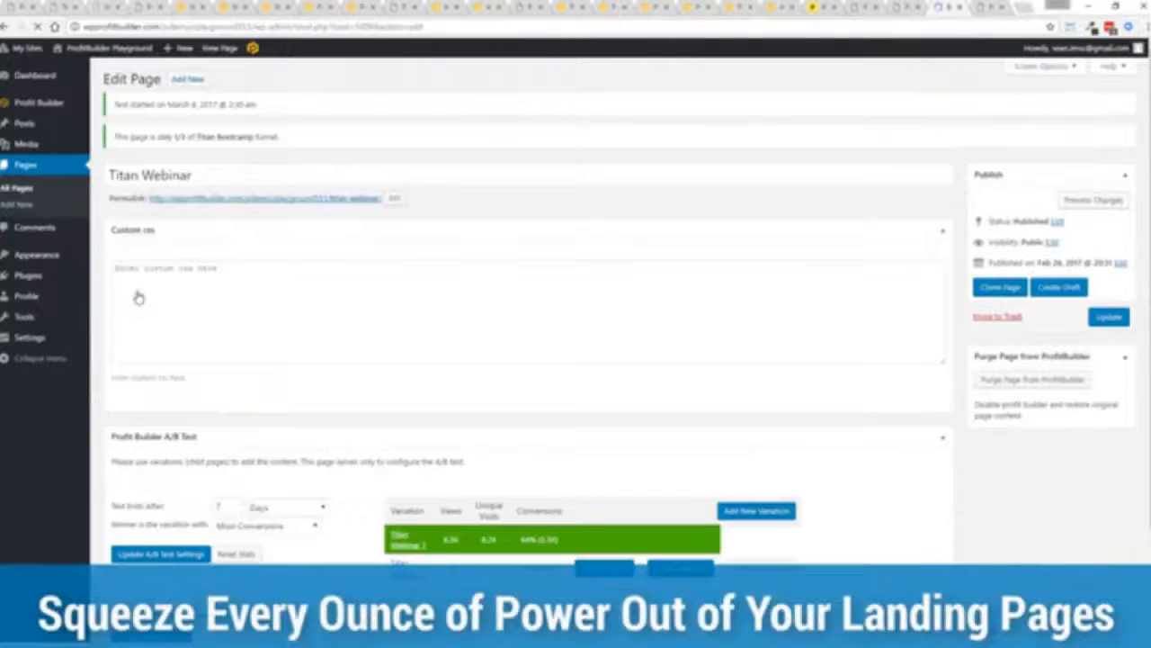
scroll(down, 3)
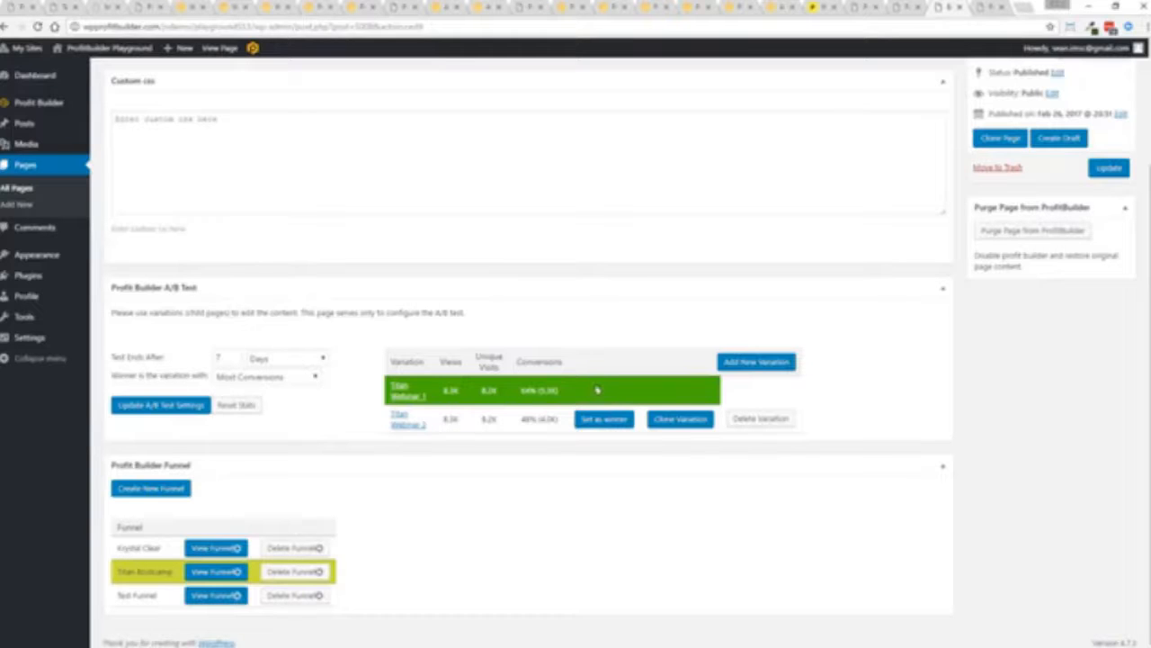
mouse_move(601, 388)
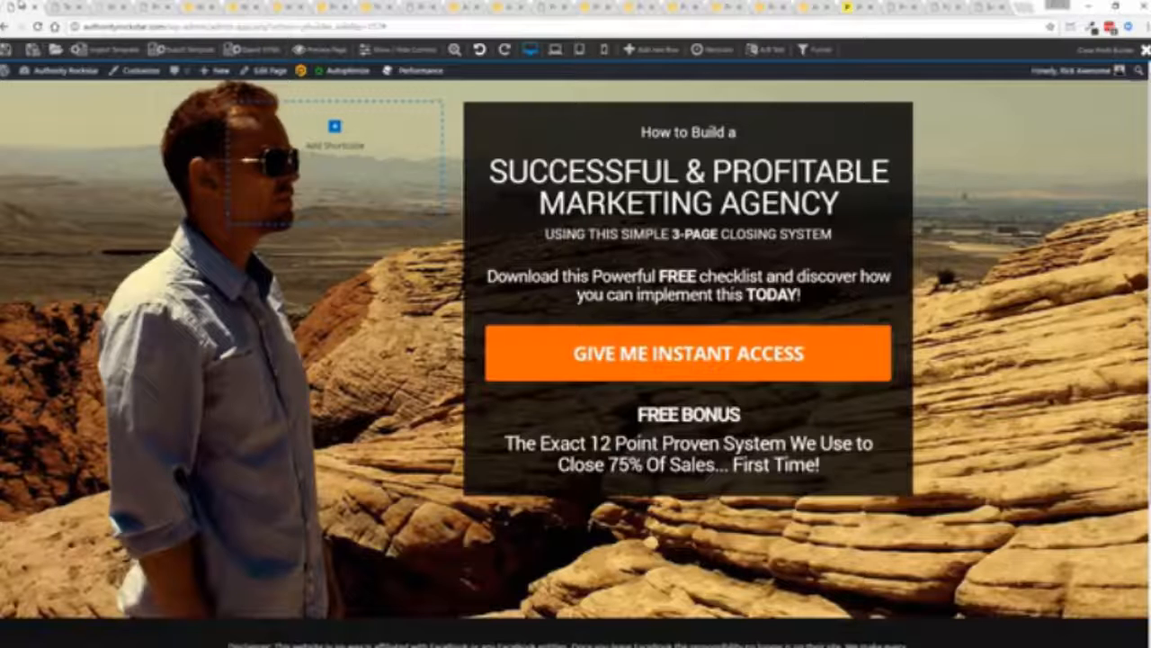
- Bring up the ProfitBuilder templates library listing SmartCart and Rapid Flow pages
click(61, 70)
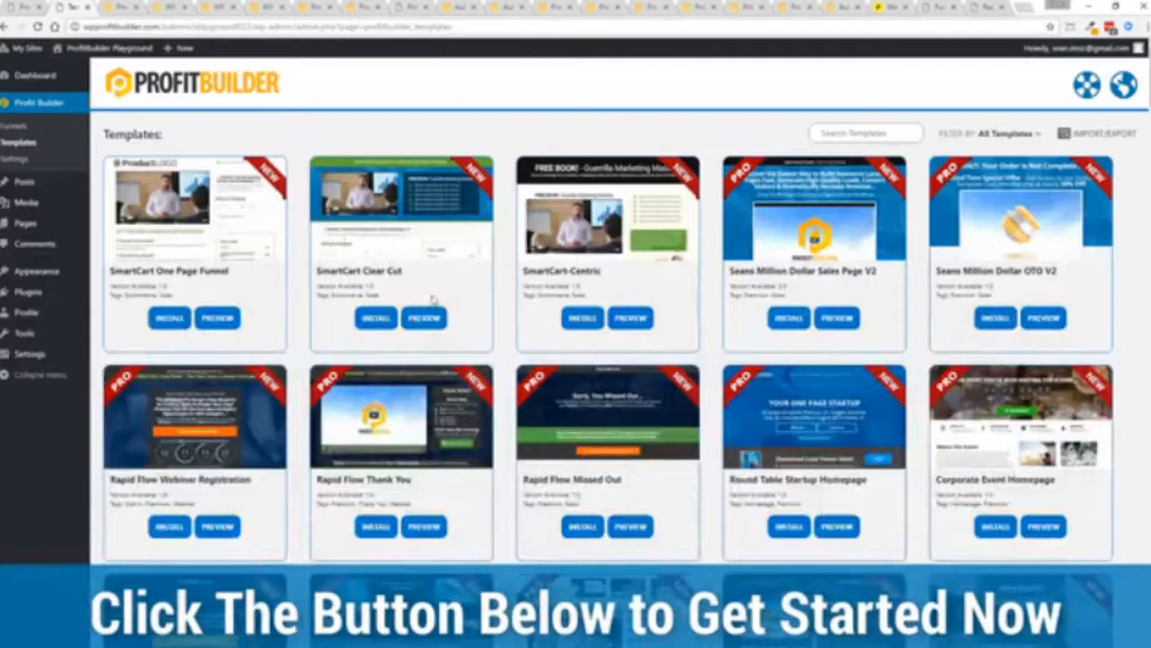
- Scroll through the templates toward the ProductLOGO travel ebook landing page
scroll(down, 3)
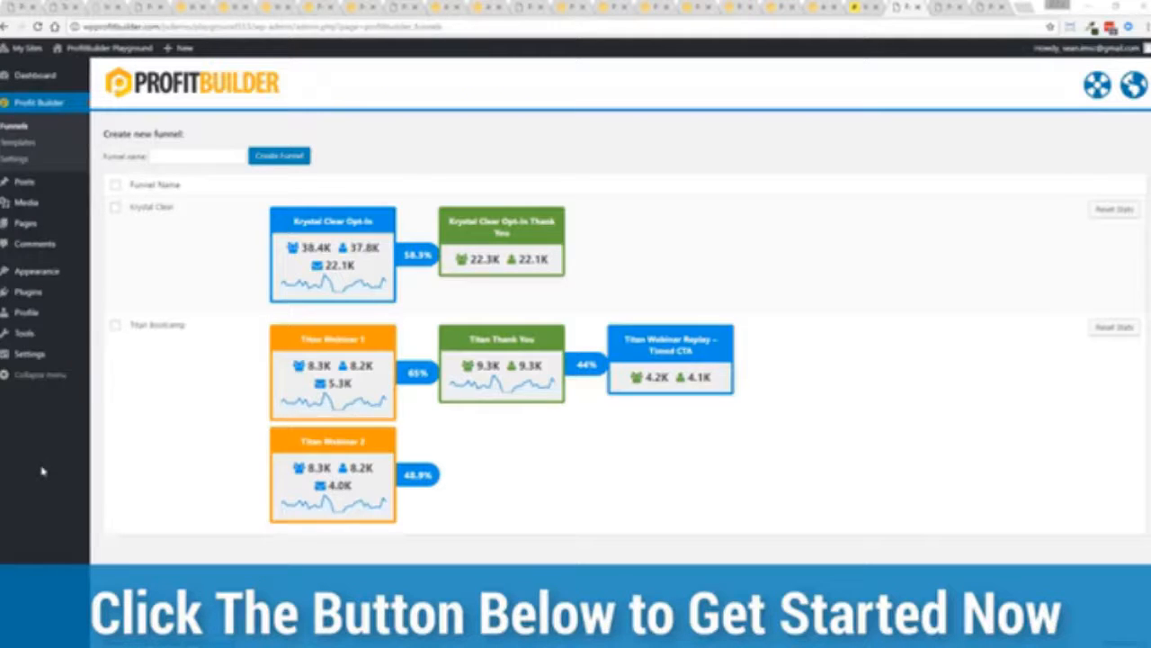
mouse_move(18, 320)
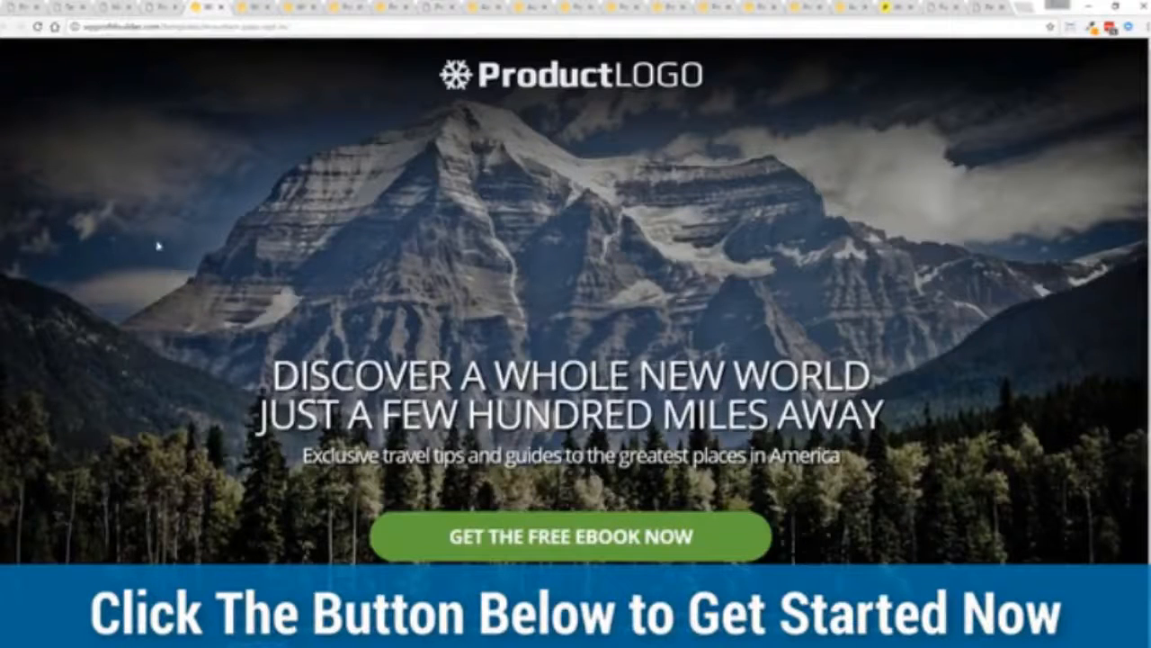
mouse_move(970, 412)
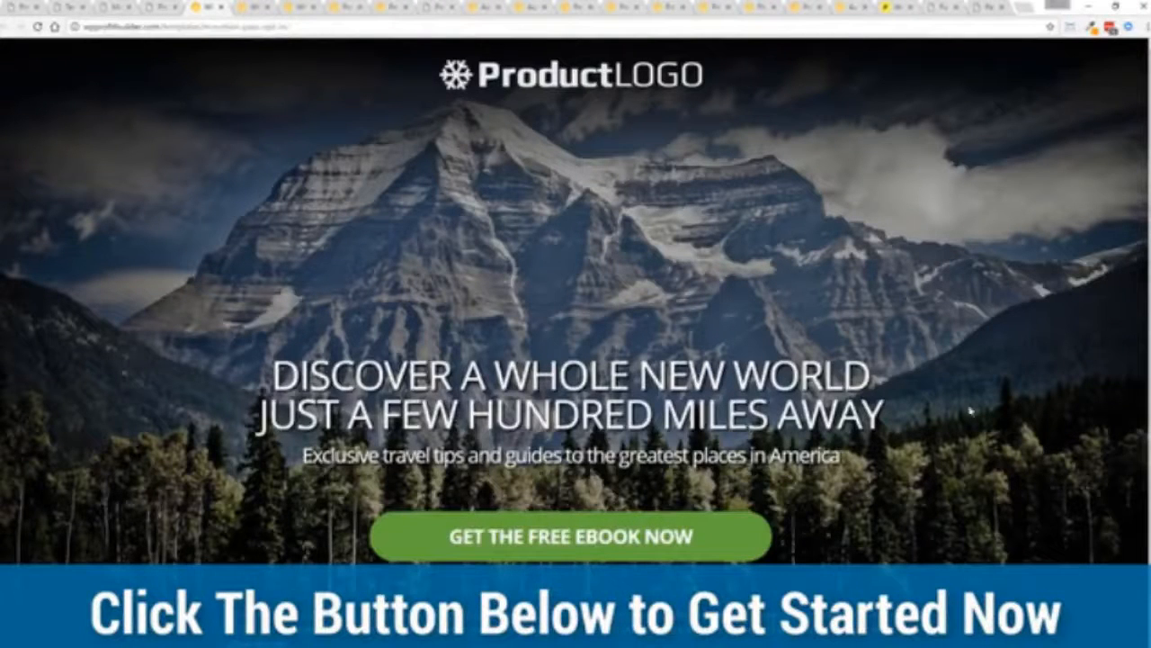